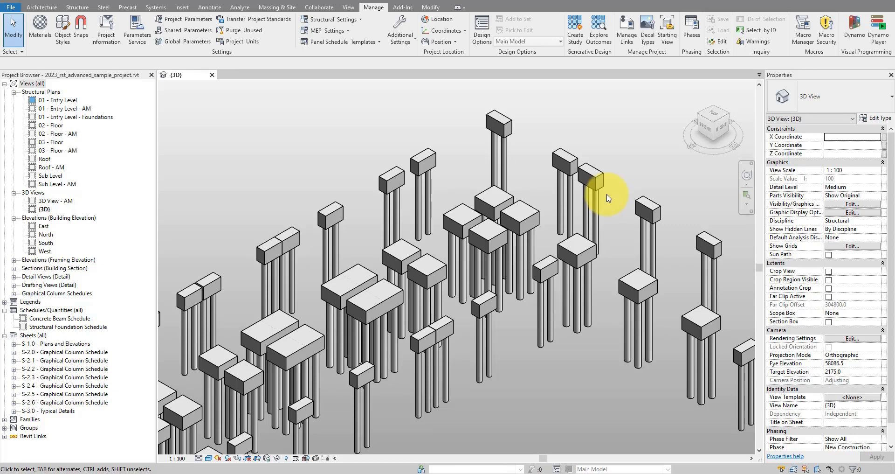
{"action": "mouse_move", "coordinate": [614, 256]}
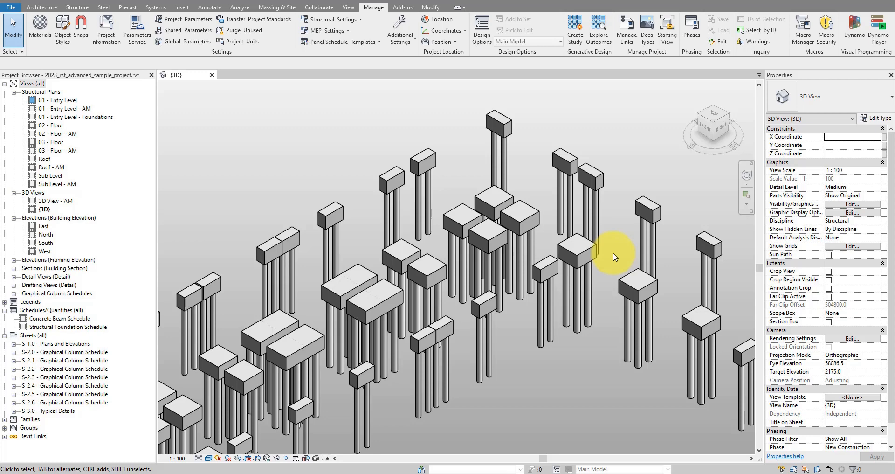
{"action": "mouse_move", "coordinate": [549, 137]}
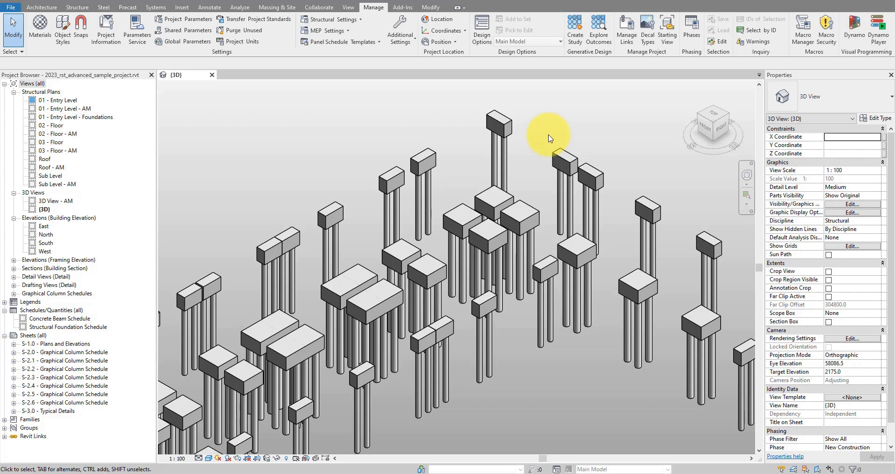
Step: Create the X, Y and Z Top Coordinate shared parameters in the Test group
{"action": "left_click", "coordinate": [502, 120]}
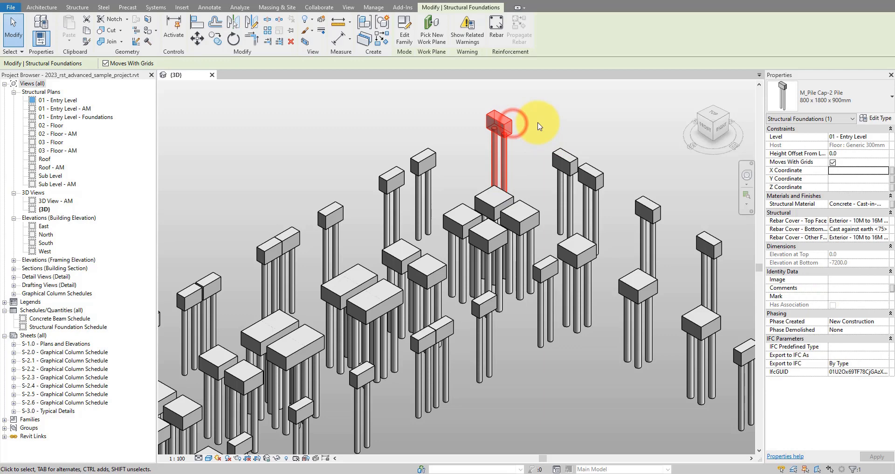
{"action": "mouse_move", "coordinate": [569, 121]}
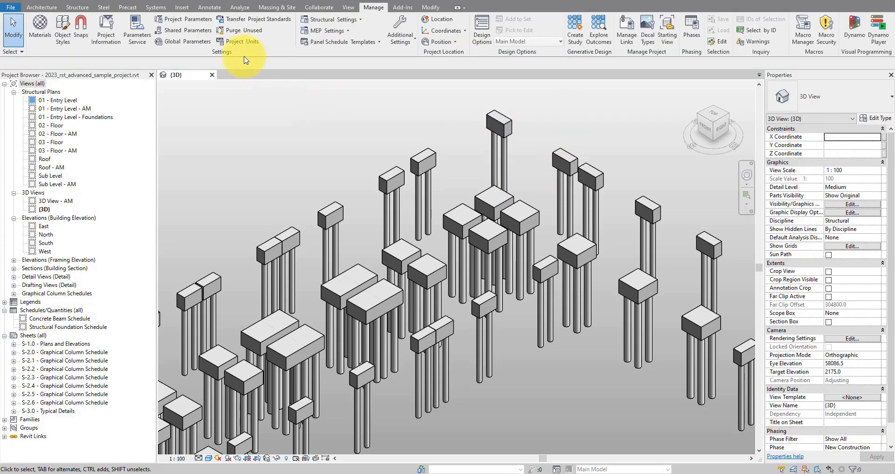
{"action": "left_click", "coordinate": [200, 30]}
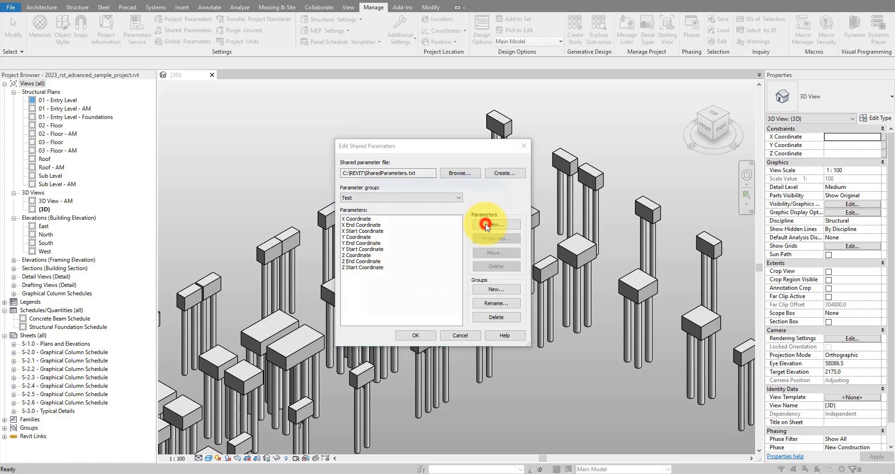
{"action": "left_click", "coordinate": [494, 224]}
{"action": "type", "text": "X Top Coordinate"}
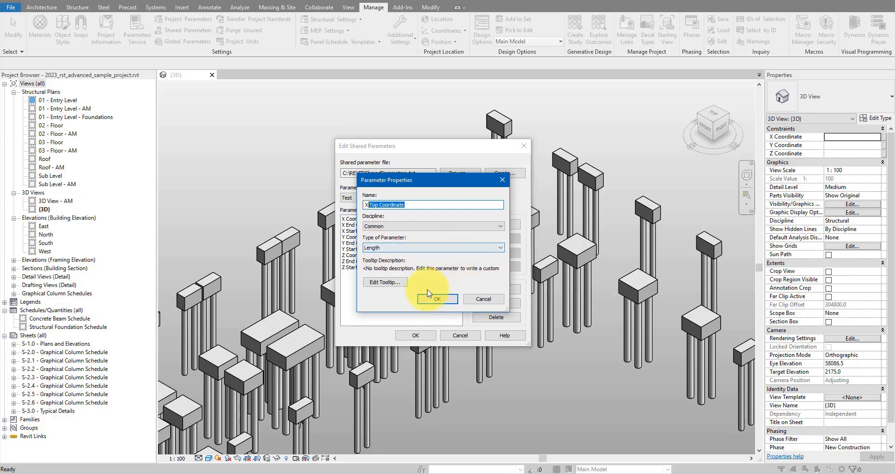
{"action": "left_click", "coordinate": [437, 299]}
{"action": "type", "text": "Z"}
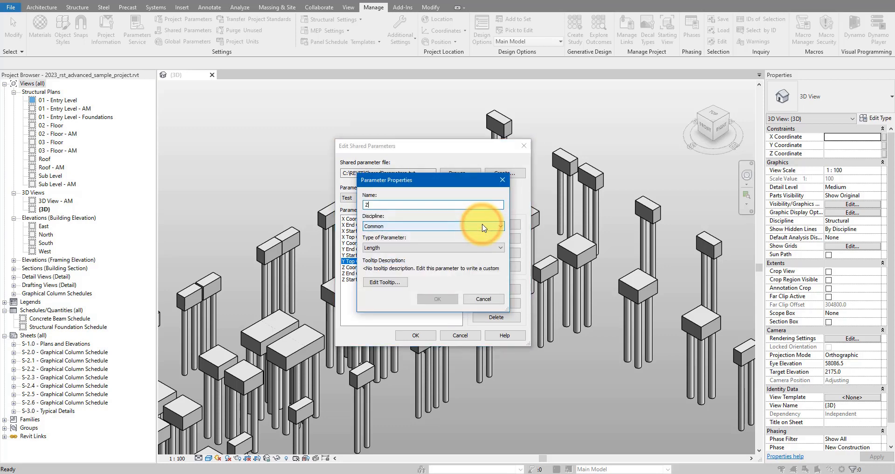
{"action": "left_click", "coordinate": [437, 299]}
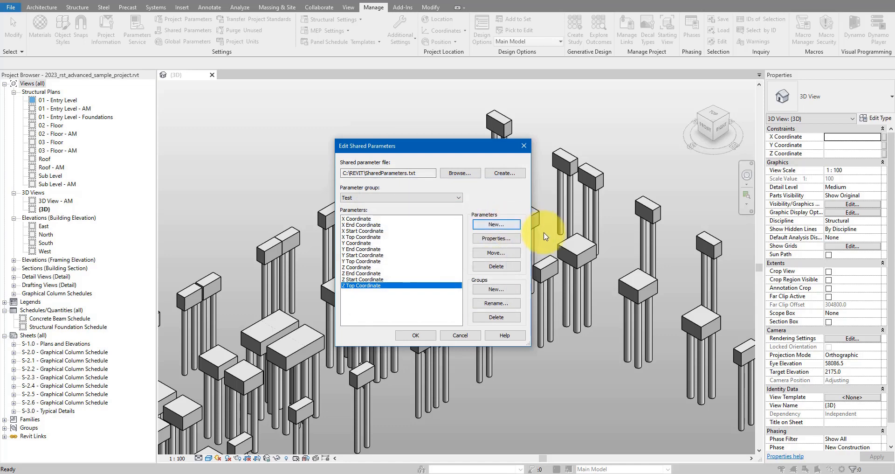
{"action": "mouse_move", "coordinate": [574, 248]}
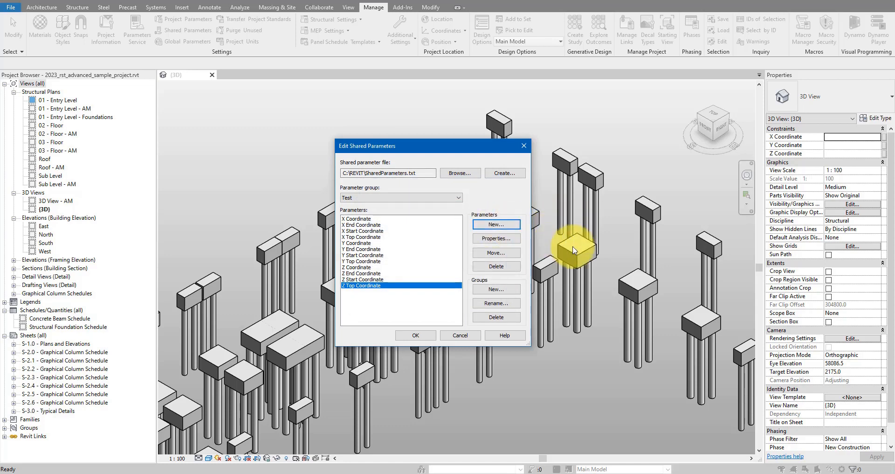
Step: Create the X, Y and Z Bottom Coordinate shared parameters in the Test group
{"action": "left_click", "coordinate": [495, 224]}
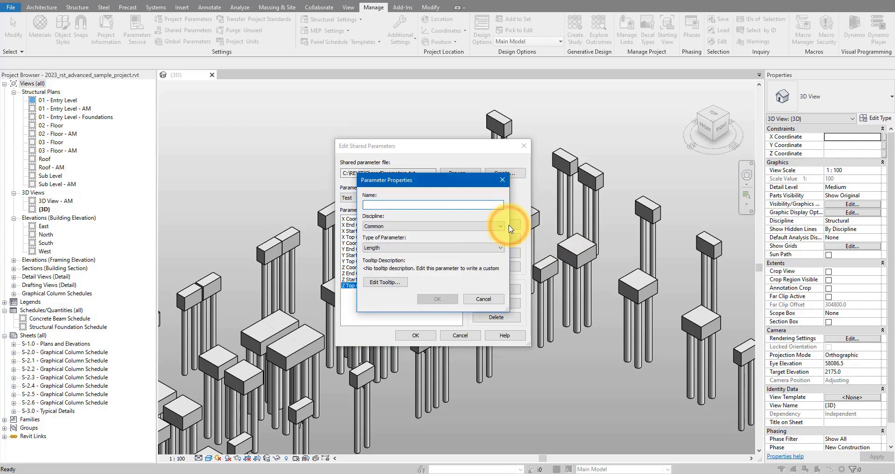
{"action": "type", "text": "x"}
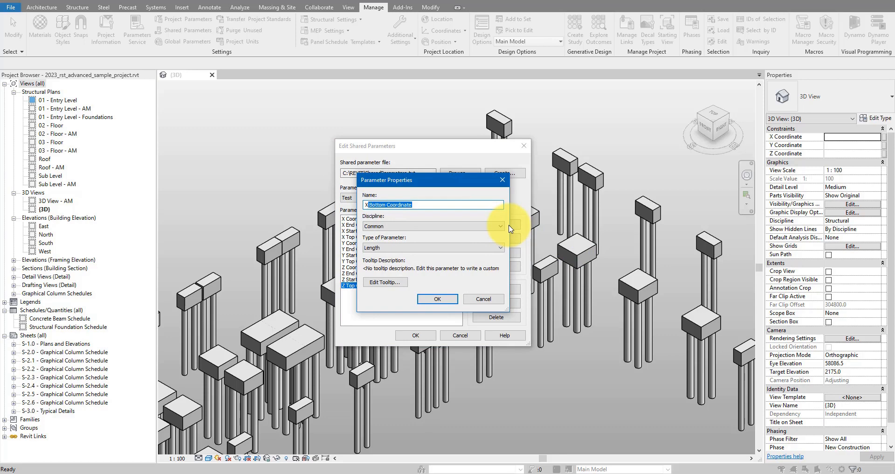
{"action": "type", "text": "Y"}
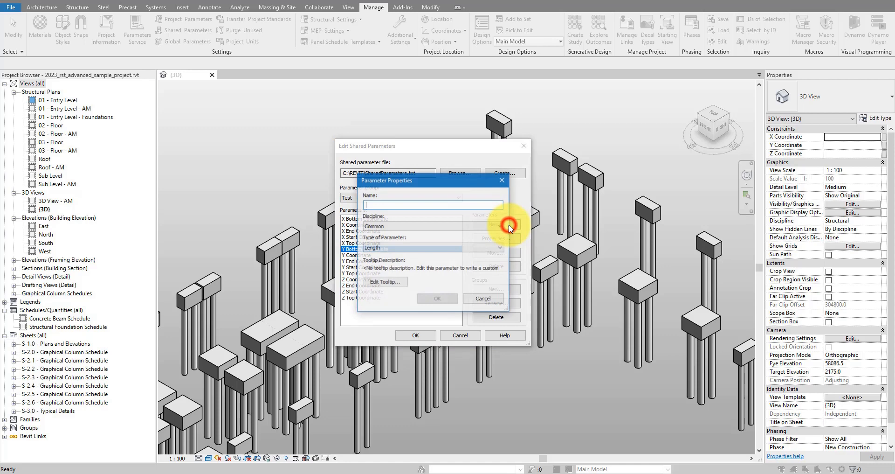
{"action": "type", "text": "Z Bottom Coordinate"}
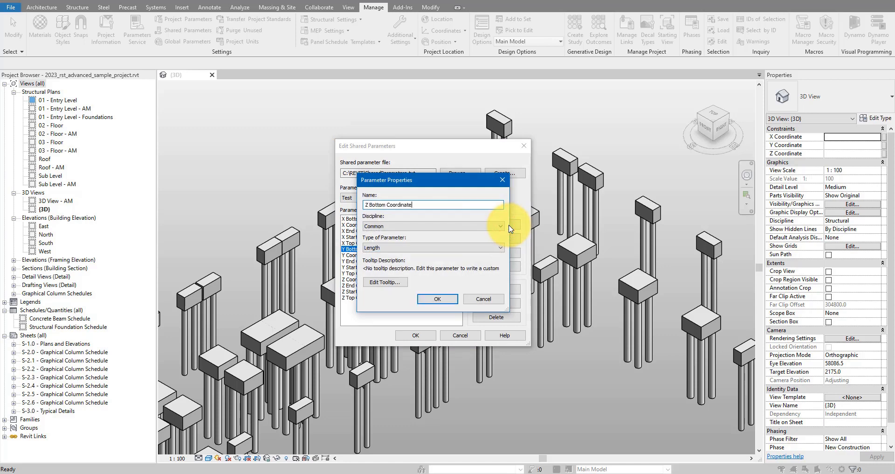
{"action": "left_click", "coordinate": [436, 298]}
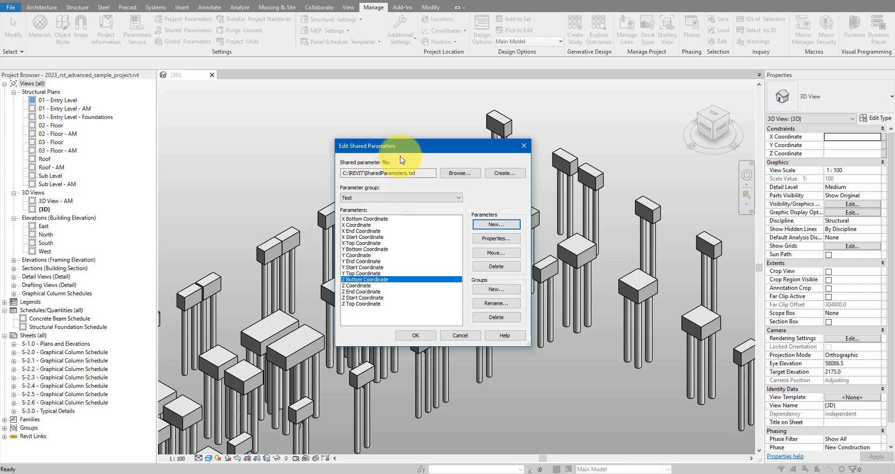
Step: Add X Top Coordinate as a shared project parameter on Structural Foundations
{"action": "left_click", "coordinate": [460, 335]}
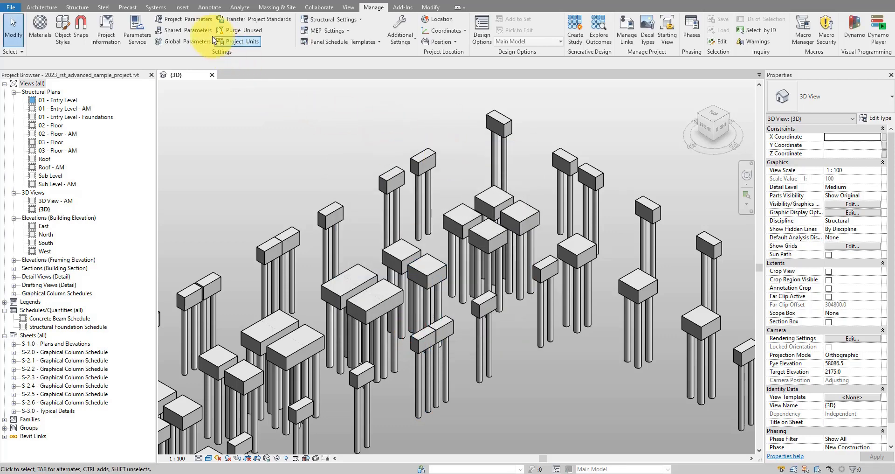
{"action": "mouse_move", "coordinate": [184, 18]}
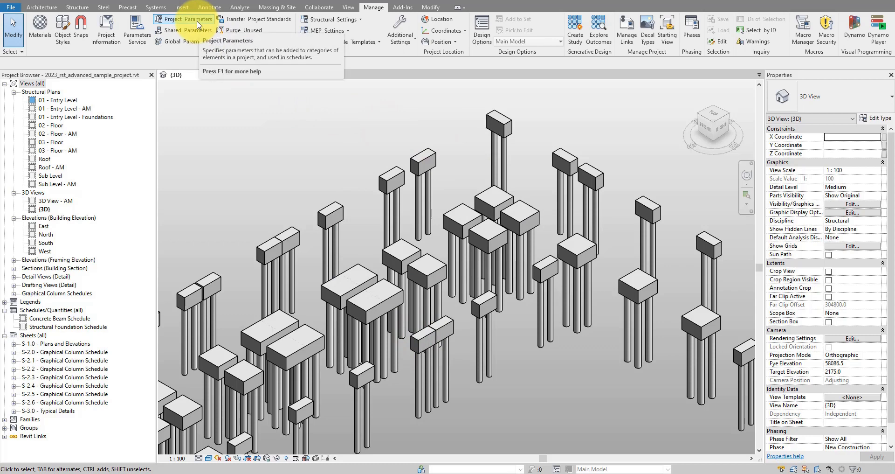
{"action": "left_click", "coordinate": [184, 19]}
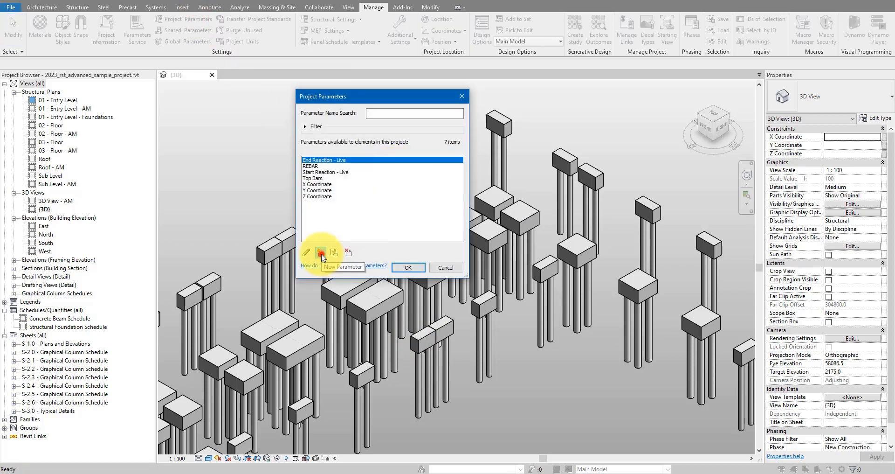
{"action": "left_click", "coordinate": [321, 253]}
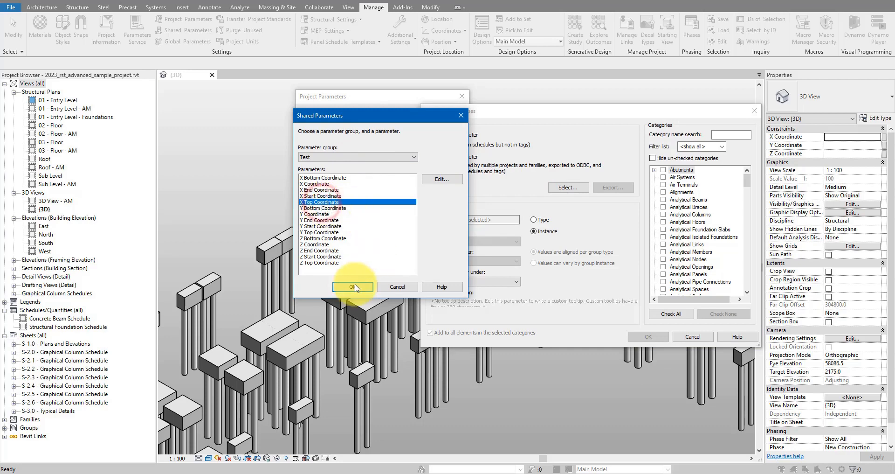
{"action": "left_click", "coordinate": [352, 286]}
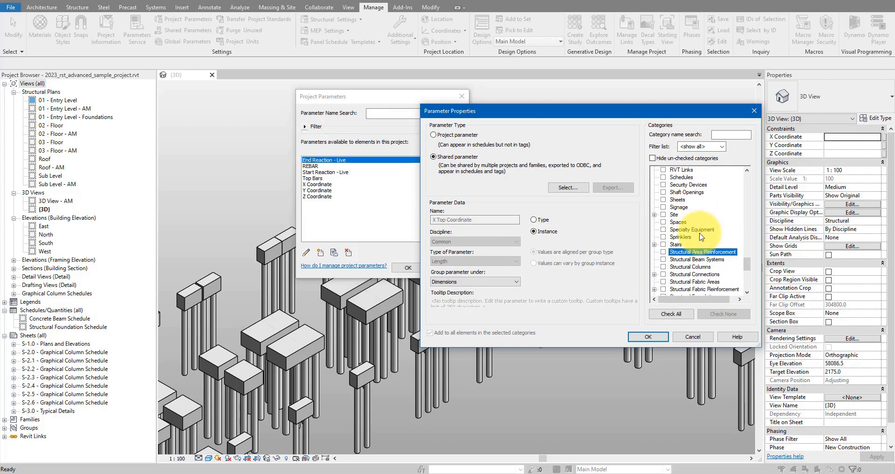
{"action": "scroll", "scroll_direction": "down", "scroll_amount": 3}
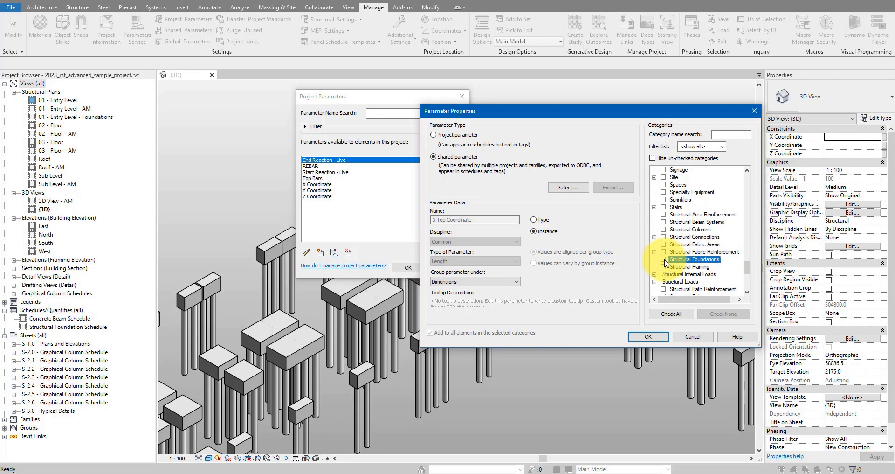
{"action": "left_click", "coordinate": [664, 260]}
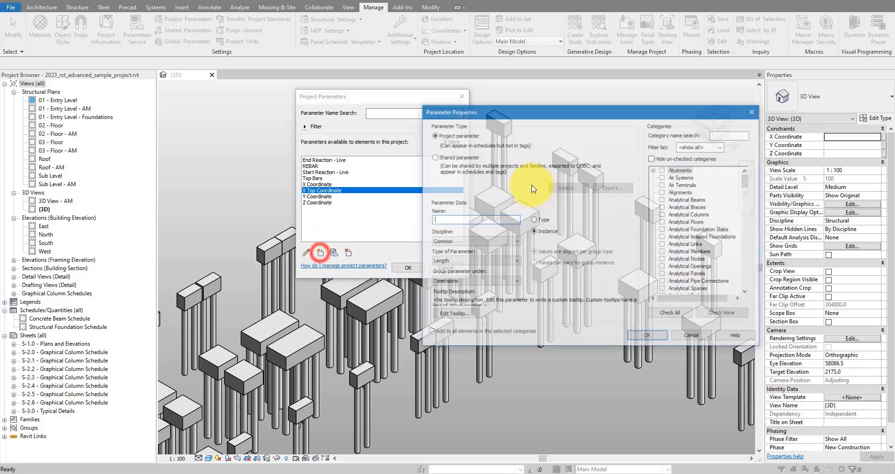
Step: Add Y and Z Top Coordinate as shared project parameters on Structural Foundations
{"action": "left_click", "coordinate": [566, 188]}
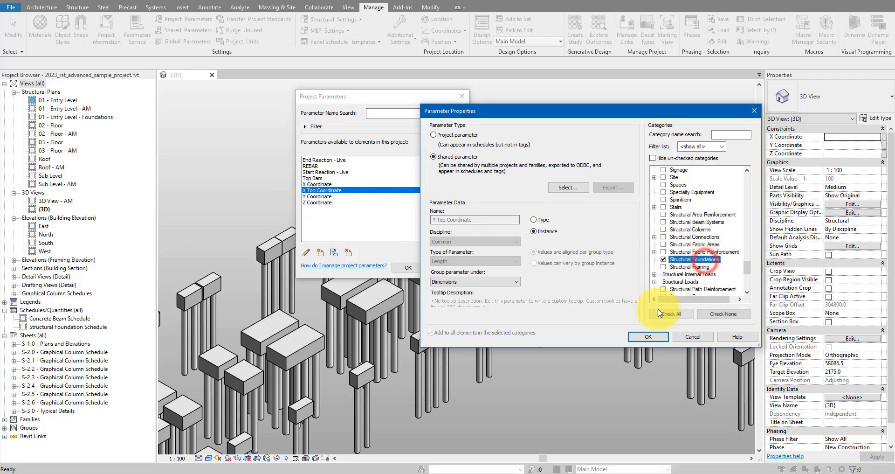
{"action": "left_click", "coordinate": [648, 335]}
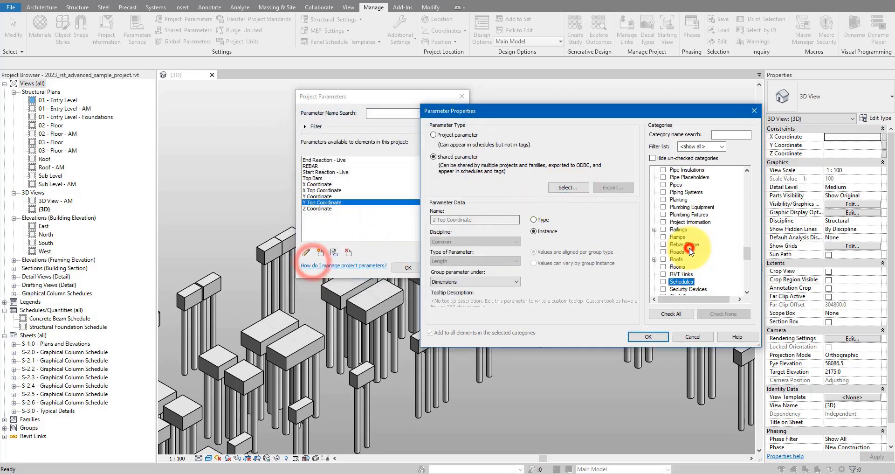
{"action": "scroll", "scroll_direction": "down", "scroll_amount": 3}
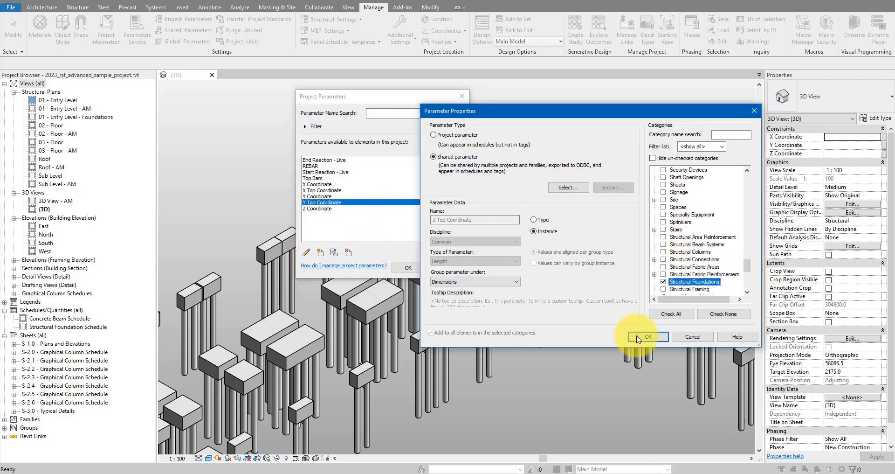
{"action": "left_click", "coordinate": [646, 336]}
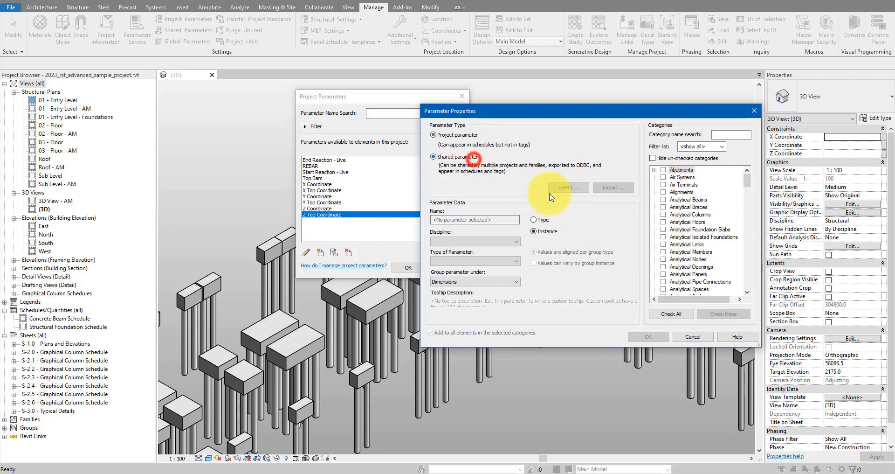
Step: Add the X and Y Bottom Coordinate project parameters and close the parameter dialogs
{"action": "left_click", "coordinate": [568, 188]}
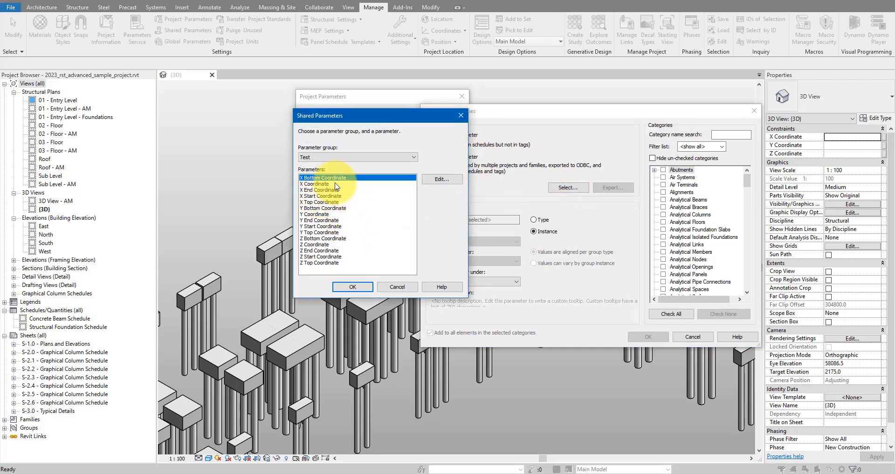
{"action": "left_click", "coordinate": [353, 286]}
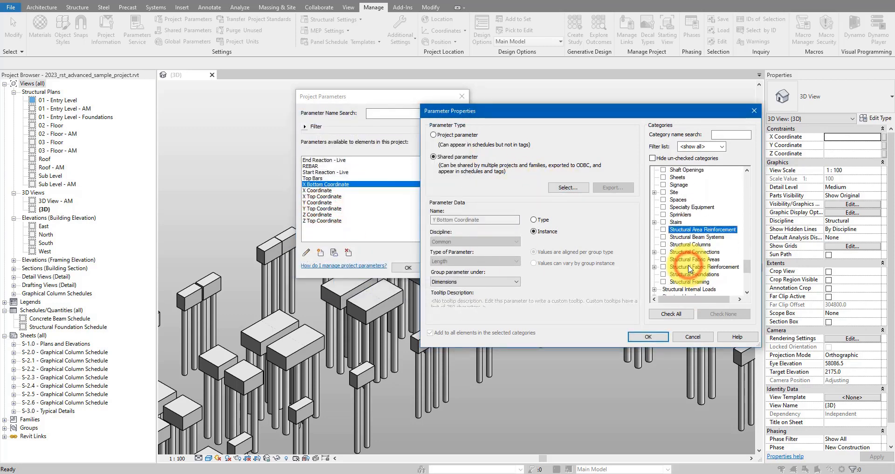
{"action": "left_click", "coordinate": [433, 134]}
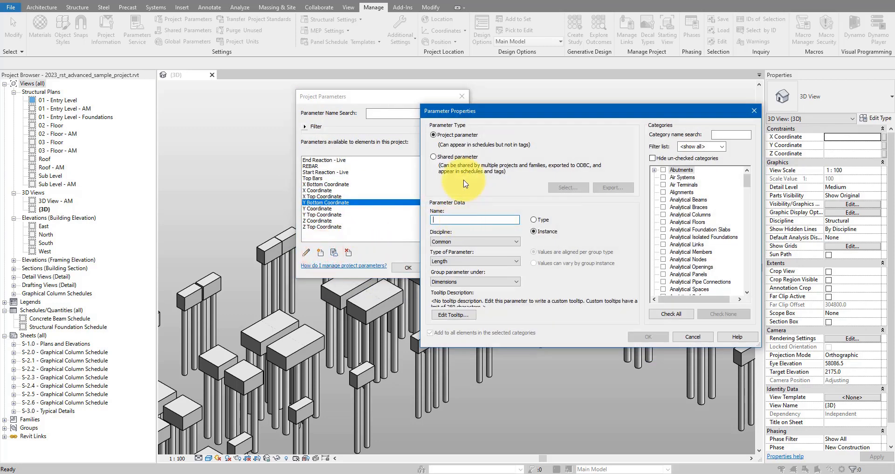
{"action": "left_click", "coordinate": [434, 157]}
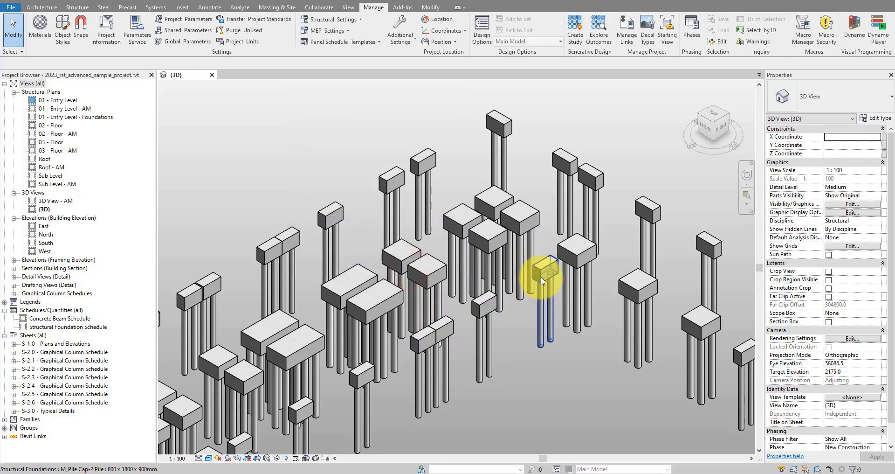
Step: Select pile caps to check the six empty coordinate parameters in Properties
{"action": "left_click", "coordinate": [545, 277]}
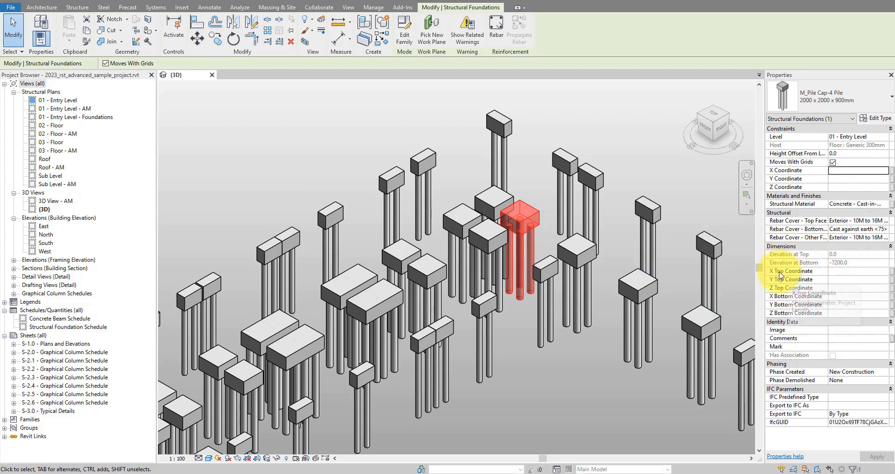
{"action": "mouse_move", "coordinate": [796, 295]}
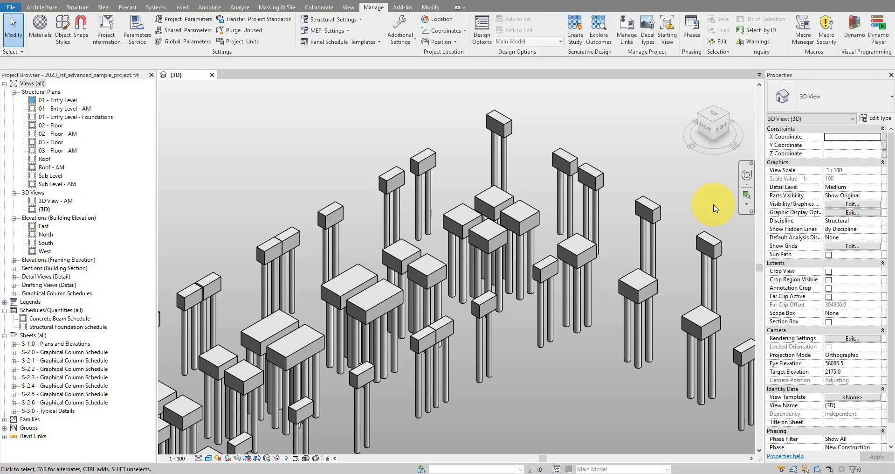
{"action": "left_click", "coordinate": [646, 223]}
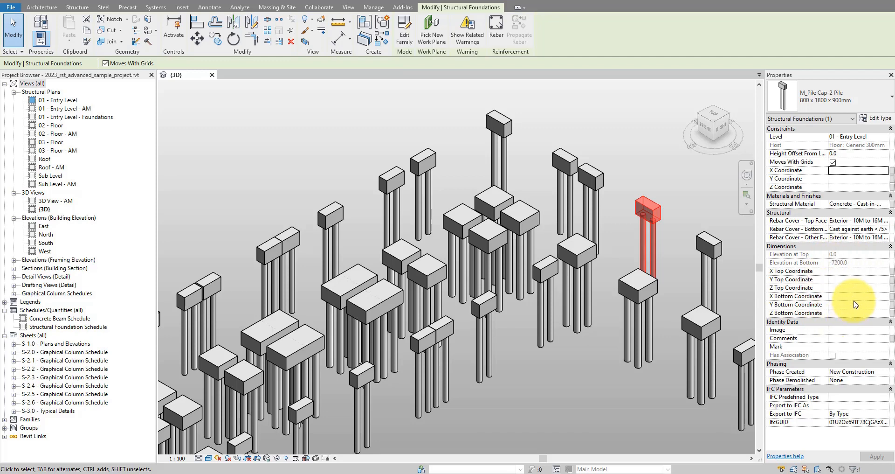
{"action": "mouse_move", "coordinate": [526, 177]}
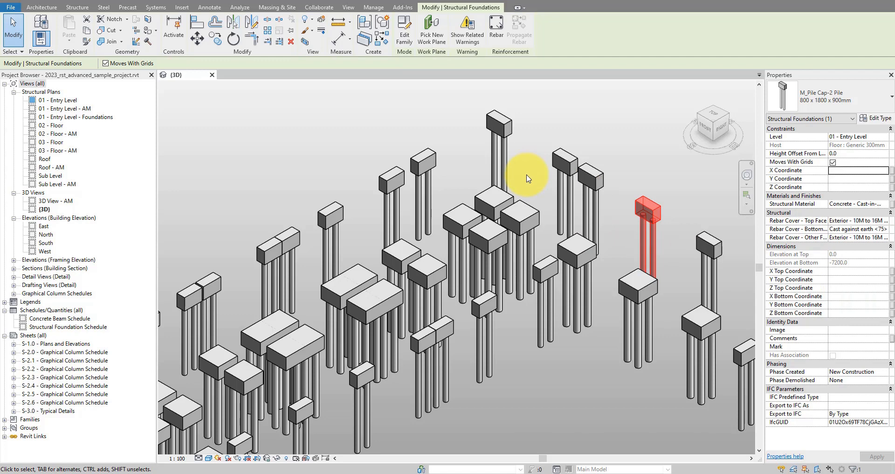
Step: Launch the RV LiveCoordinates add-in from the Add-Ins ribbon
{"action": "left_click", "coordinate": [403, 6]}
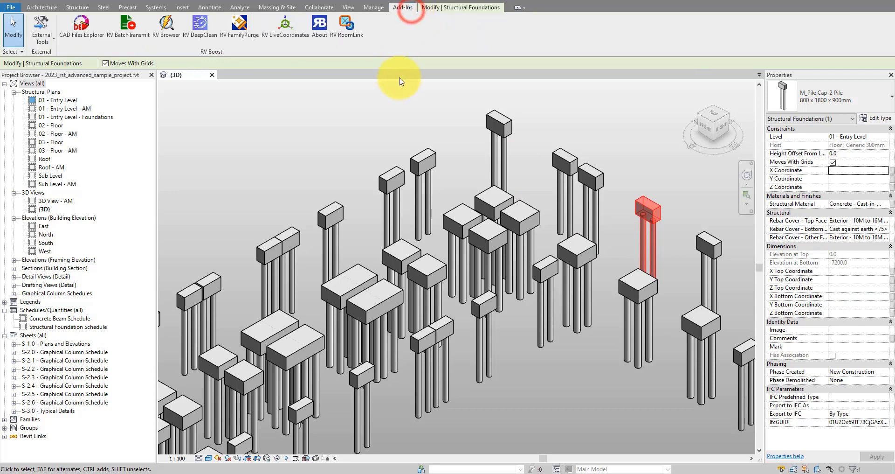
{"action": "mouse_move", "coordinate": [286, 26]}
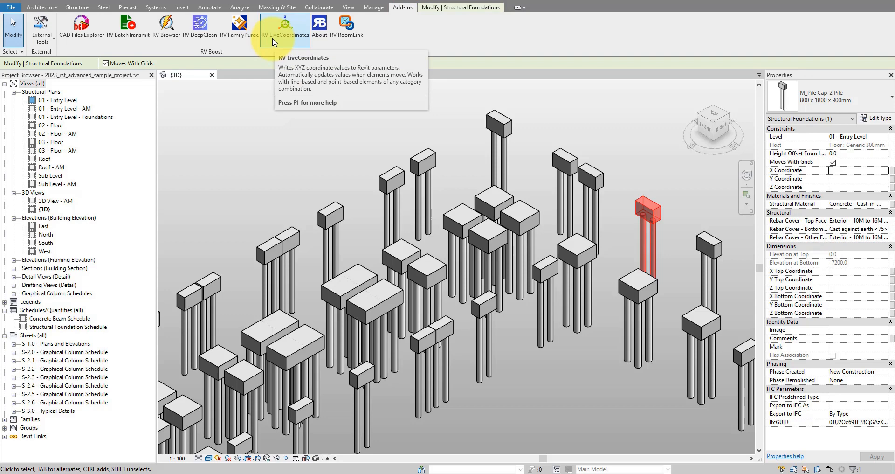
{"action": "left_click", "coordinate": [285, 27]}
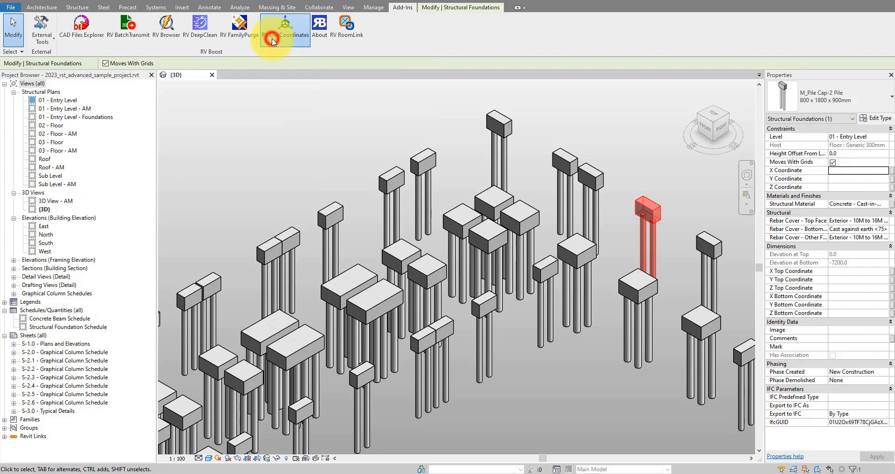
{"action": "left_click", "coordinate": [285, 26]}
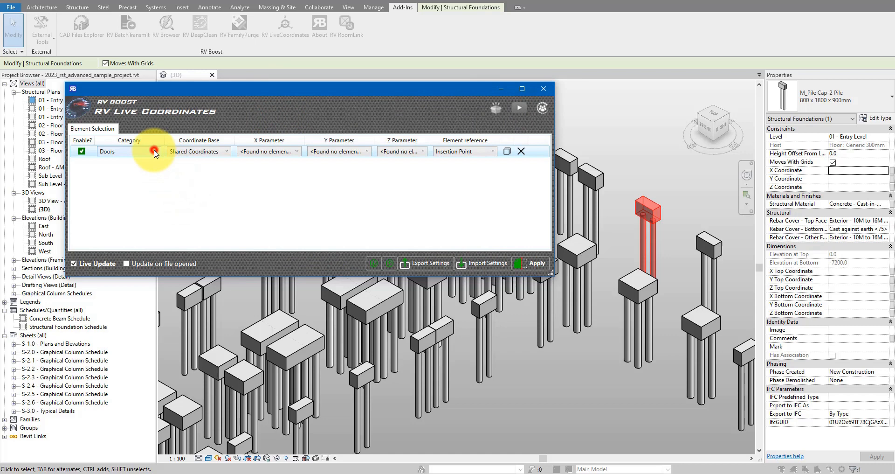
Step: Set the row's category to Structural Foundations with Shared Coordinates as the base
{"action": "left_click", "coordinate": [155, 151]}
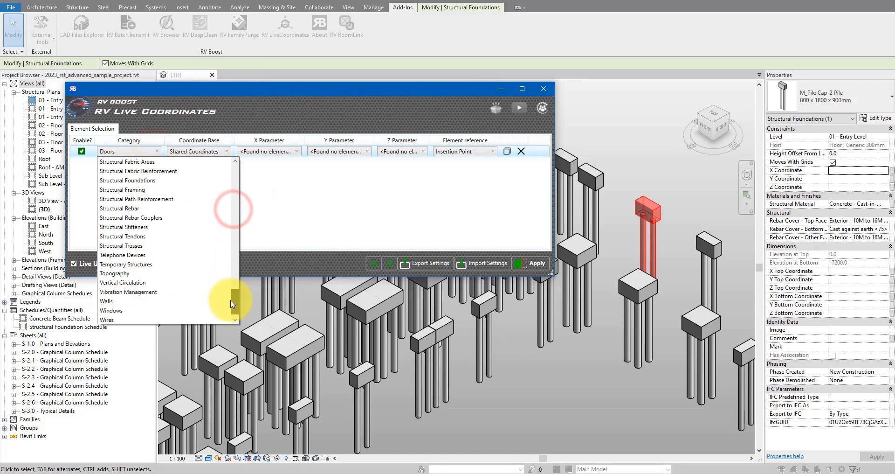
{"action": "left_click", "coordinate": [128, 180]}
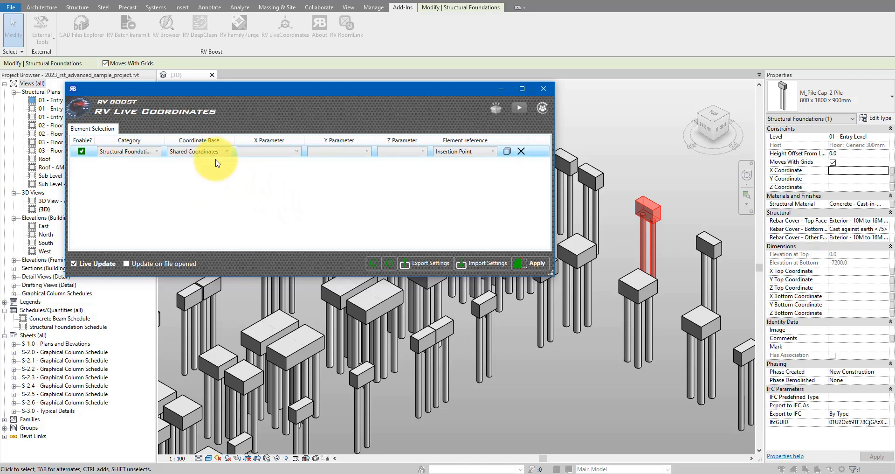
{"action": "mouse_move", "coordinate": [217, 162]}
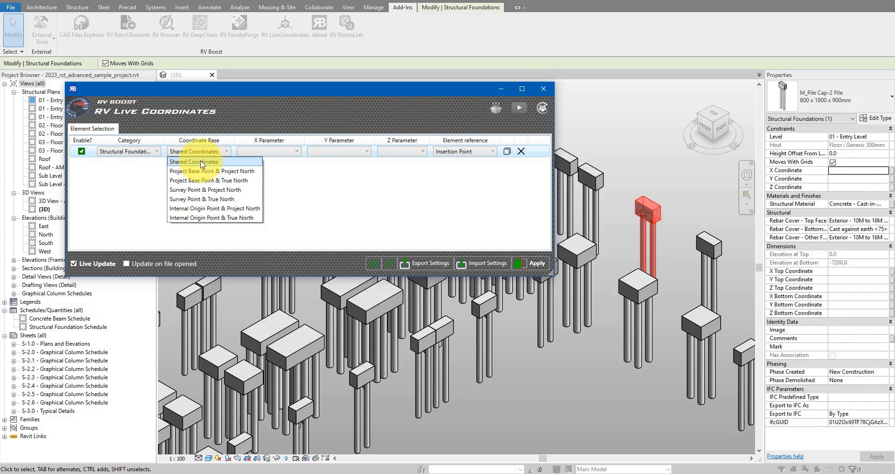
{"action": "left_click", "coordinate": [194, 162]}
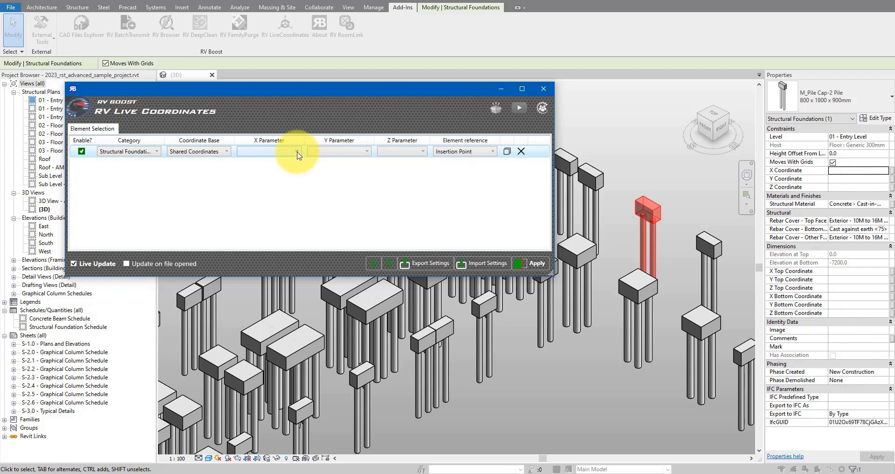
{"action": "left_click", "coordinate": [302, 151]}
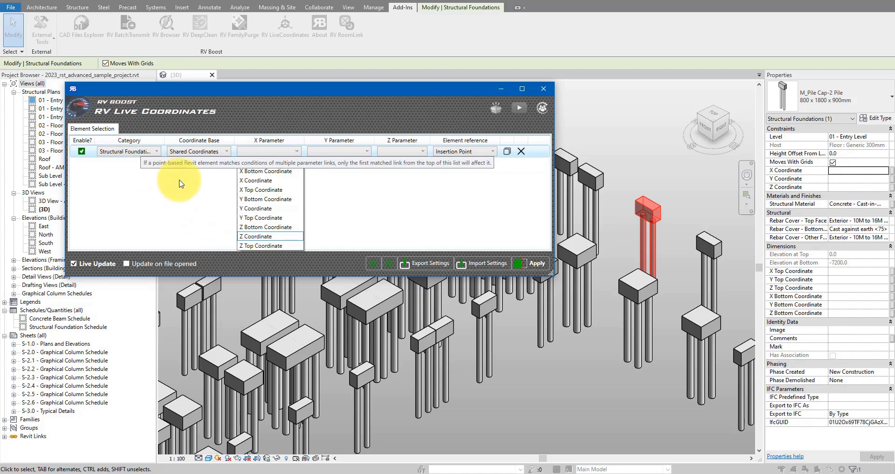
{"action": "mouse_move", "coordinate": [262, 190]}
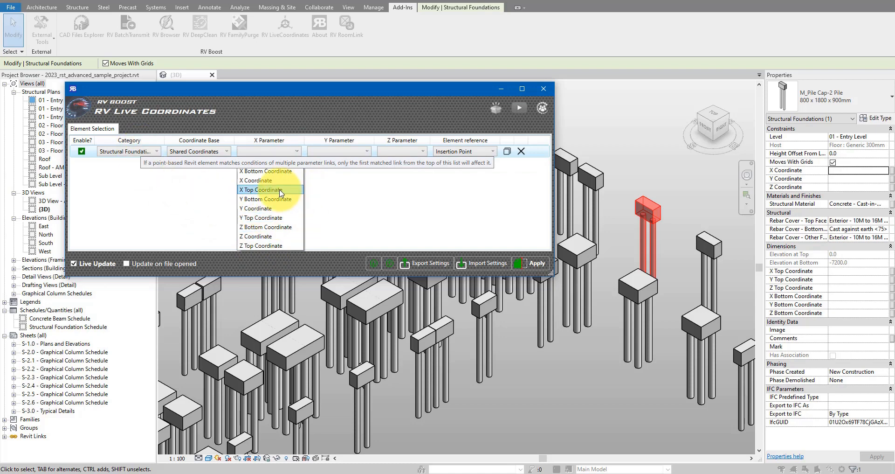
Step: Map X, Y, Z Top Coordinate parameters and use Bounding Box Top Center as reference
{"action": "left_click", "coordinate": [261, 190]}
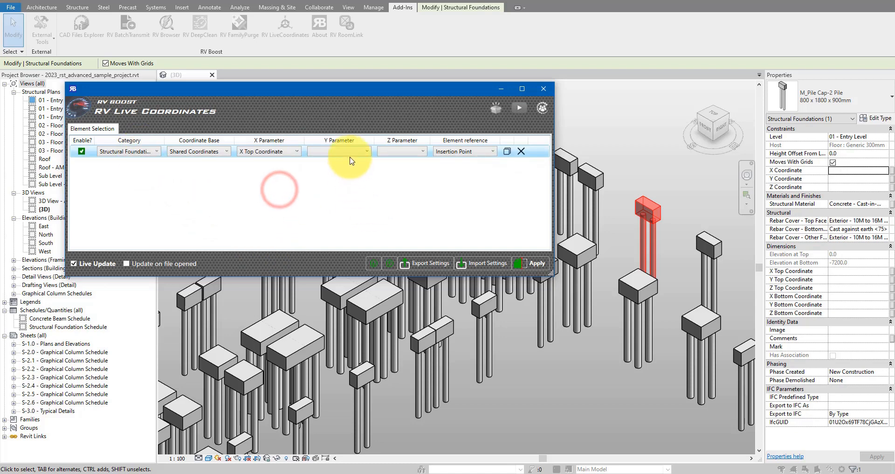
{"action": "left_click", "coordinate": [337, 151]}
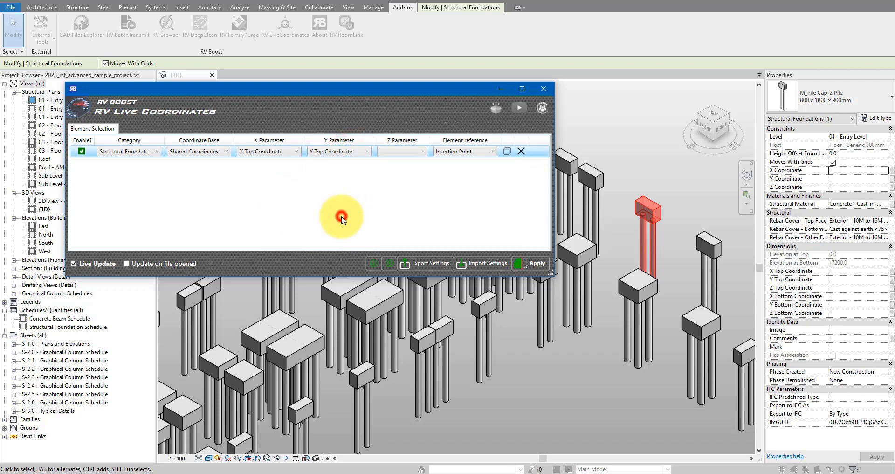
{"action": "left_click", "coordinate": [403, 151]}
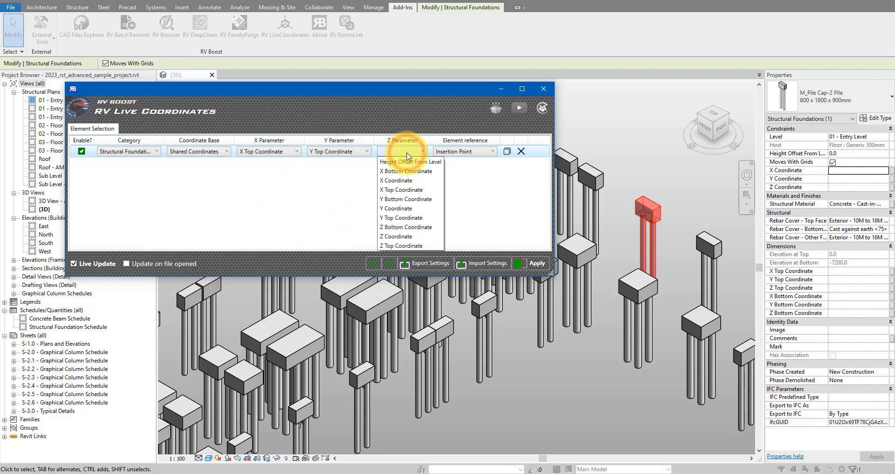
{"action": "left_click", "coordinate": [400, 245]}
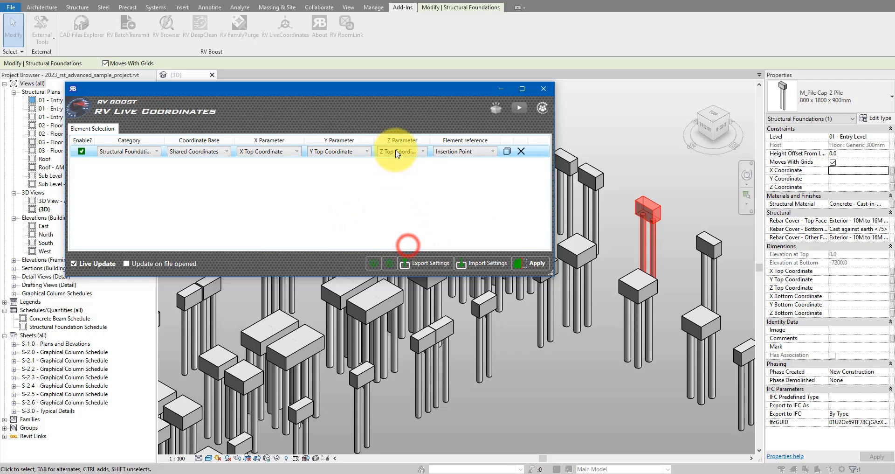
{"action": "mouse_move", "coordinate": [398, 153]}
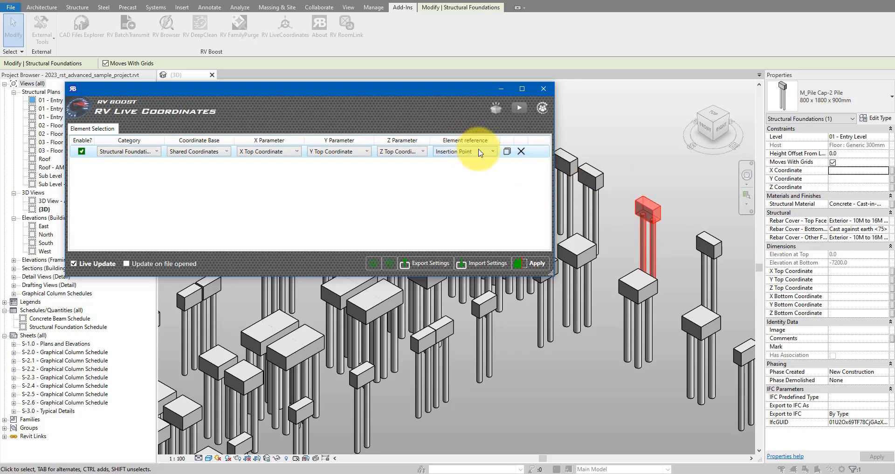
{"action": "left_click", "coordinate": [493, 151]}
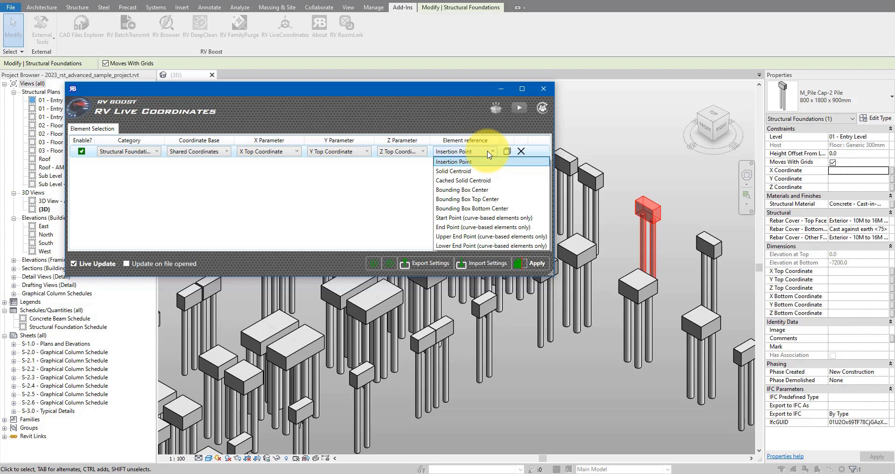
{"action": "mouse_move", "coordinate": [478, 199]}
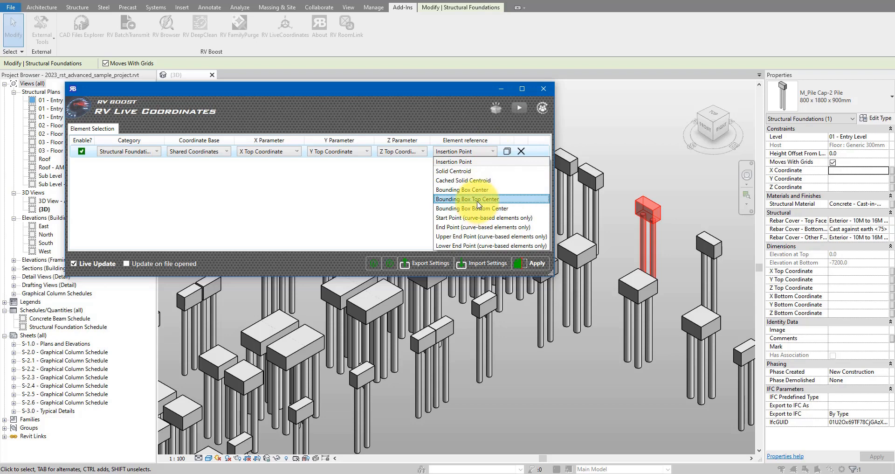
{"action": "left_click", "coordinate": [466, 199]}
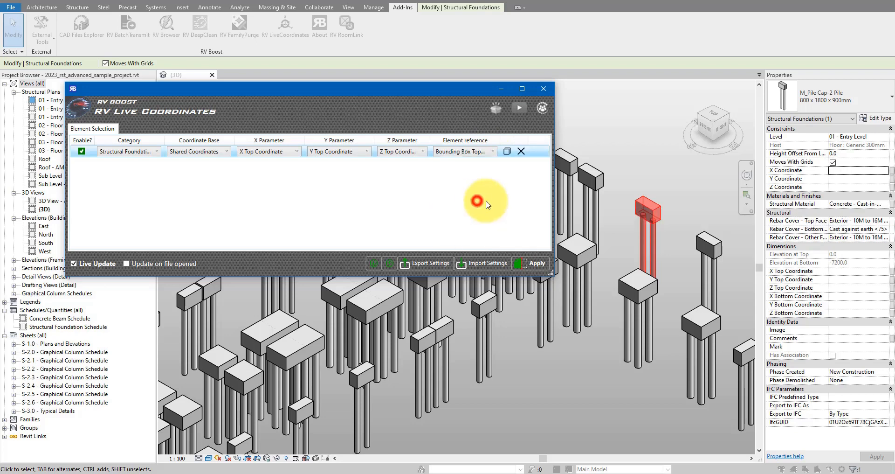
{"action": "mouse_move", "coordinate": [614, 188]}
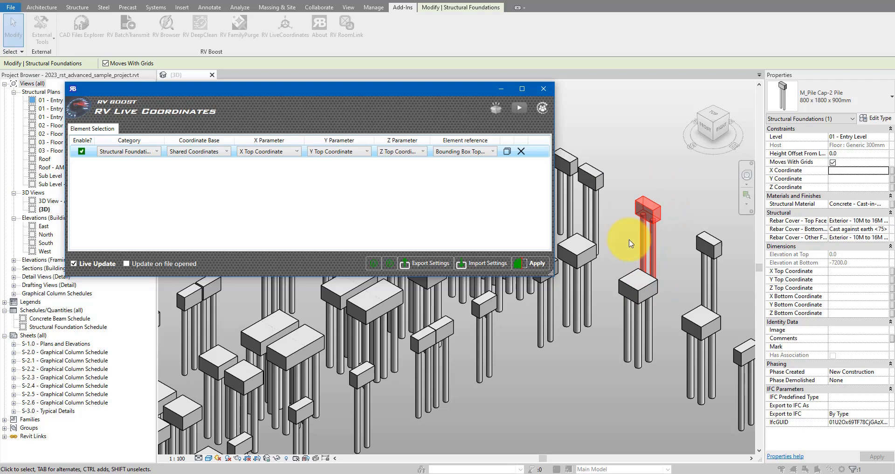
{"action": "mouse_move", "coordinate": [638, 192]}
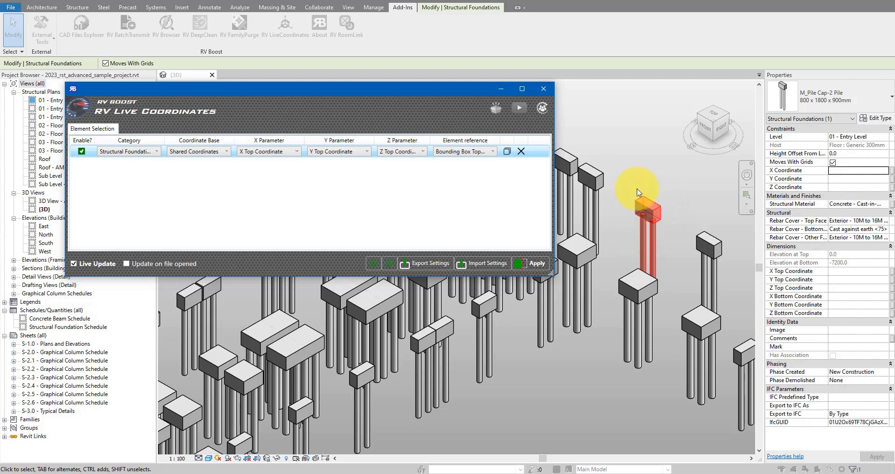
{"action": "mouse_move", "coordinate": [627, 182]}
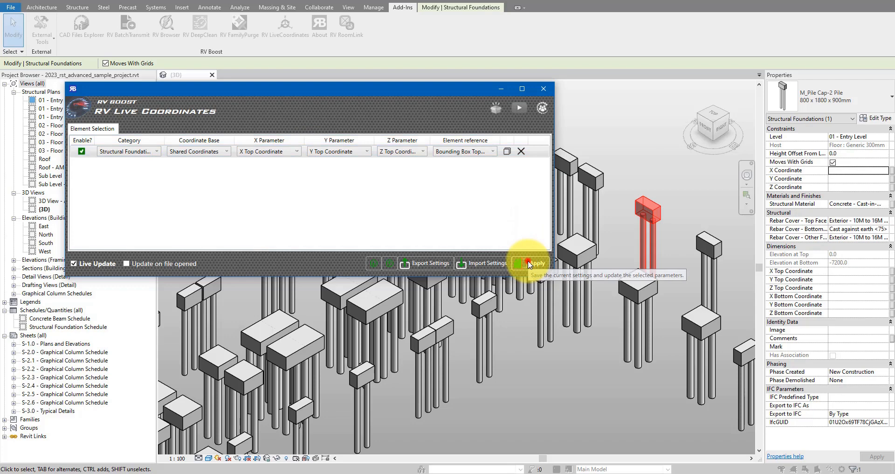
Step: Apply the Live Coordinates settings to fill the piles' top coordinate values
{"action": "left_click", "coordinate": [533, 263]}
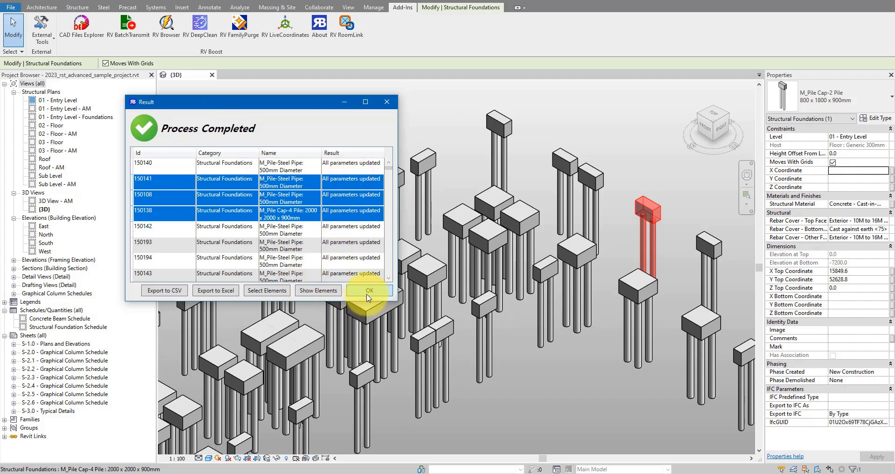
{"action": "left_click", "coordinate": [368, 291]}
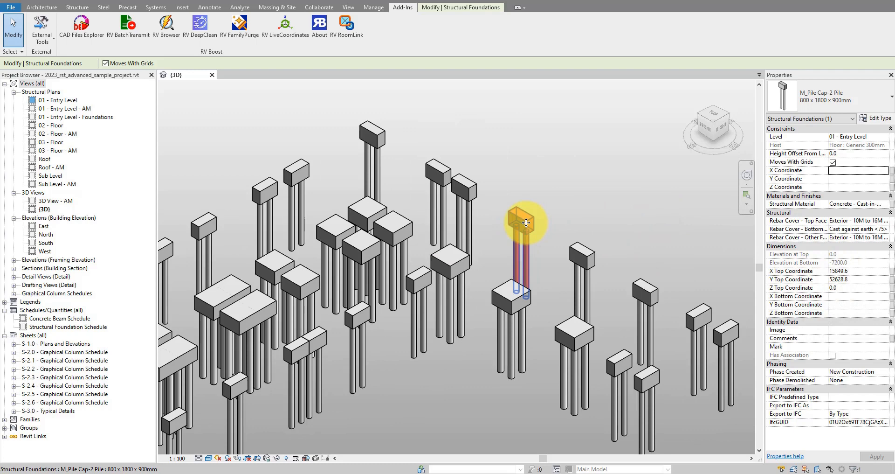
Step: Drag the Cap-2 pile and a steel pipe pile to new positions to see coordinates update
{"action": "left_click_drag", "start_coordinate": [523, 223], "coordinate": [608, 167]}
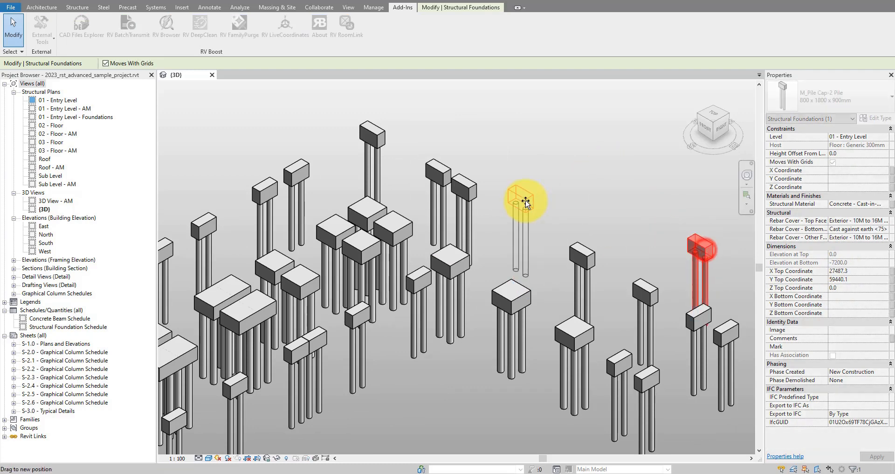
{"action": "left_click_drag", "start_coordinate": [525, 200], "coordinate": [602, 121]}
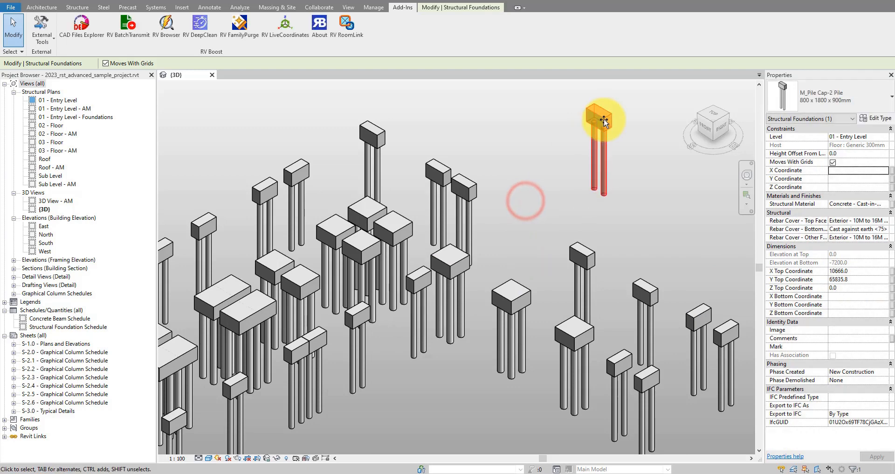
{"action": "left_click_drag", "start_coordinate": [602, 120], "coordinate": [677, 193]}
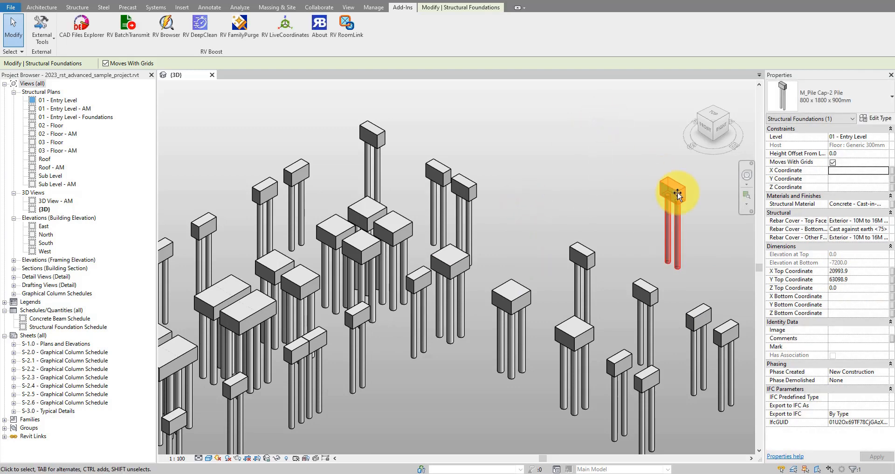
{"action": "left_click", "coordinate": [677, 191]}
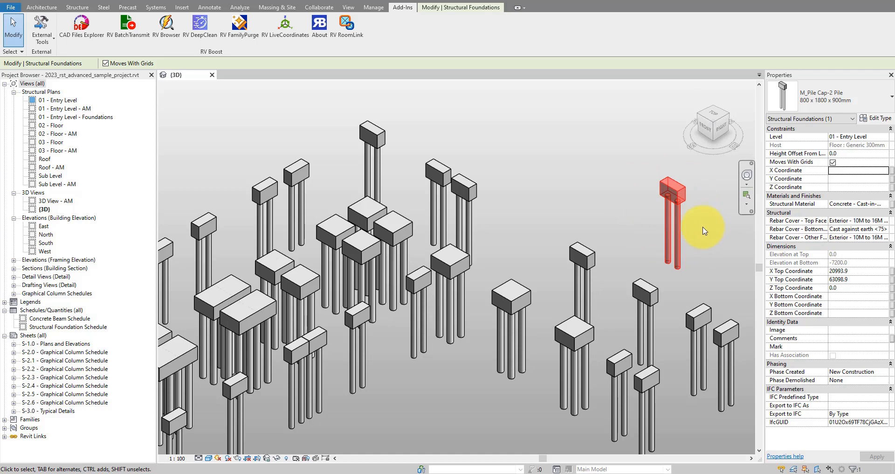
{"action": "mouse_move", "coordinate": [682, 218]}
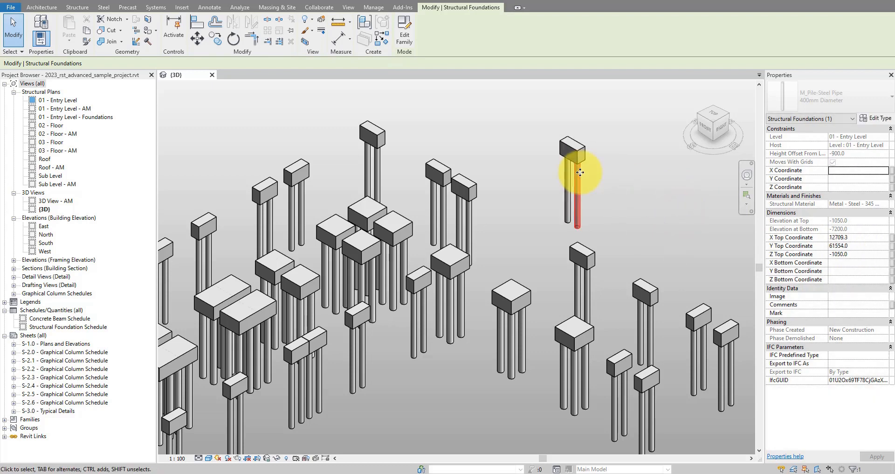
{"action": "left_click_drag", "start_coordinate": [579, 171], "coordinate": [638, 124]}
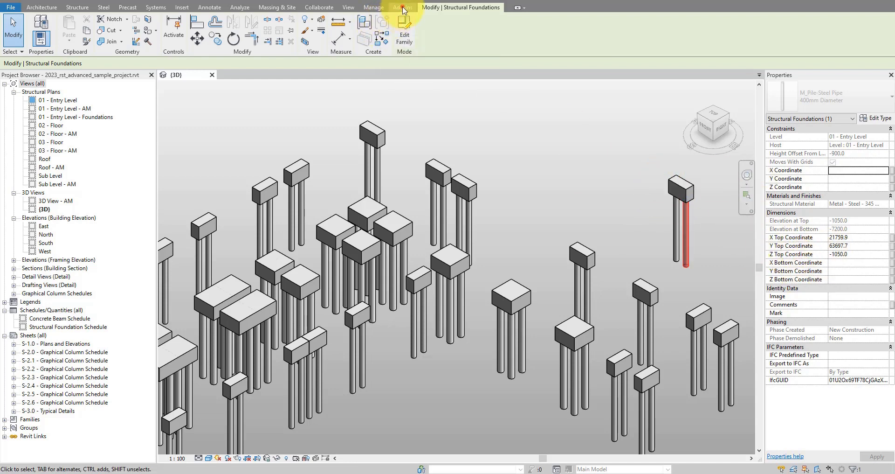
Step: Reopen RV LiveCoordinates and duplicate the existing coordinate link
{"action": "left_click", "coordinate": [402, 6]}
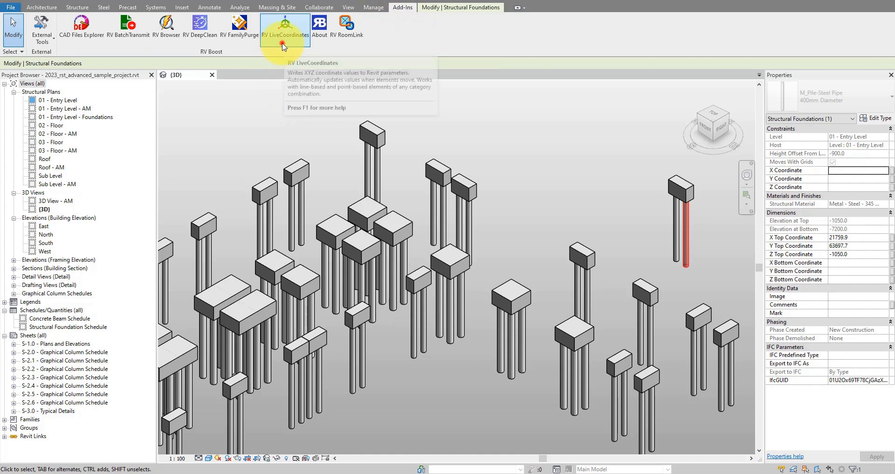
{"action": "left_click", "coordinate": [286, 27]}
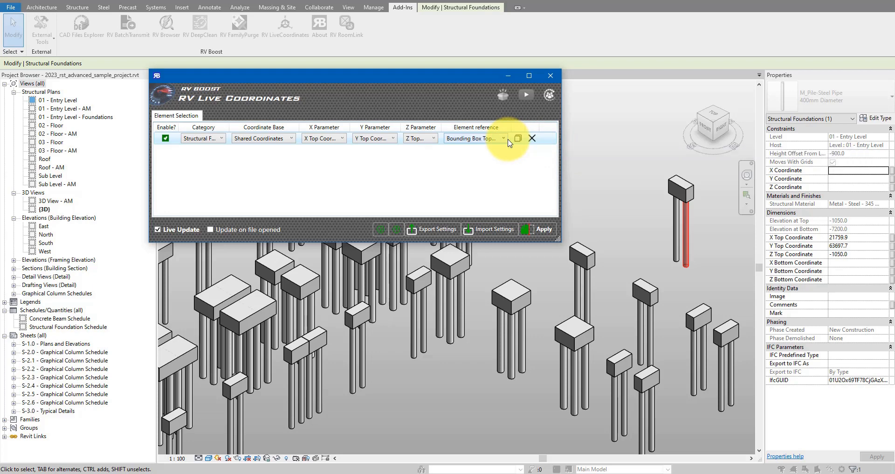
{"action": "mouse_move", "coordinate": [512, 147]}
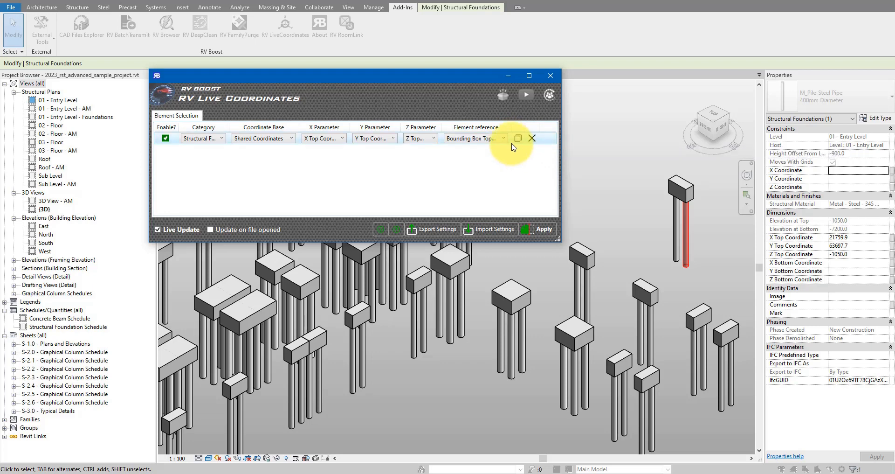
{"action": "mouse_move", "coordinate": [518, 138]}
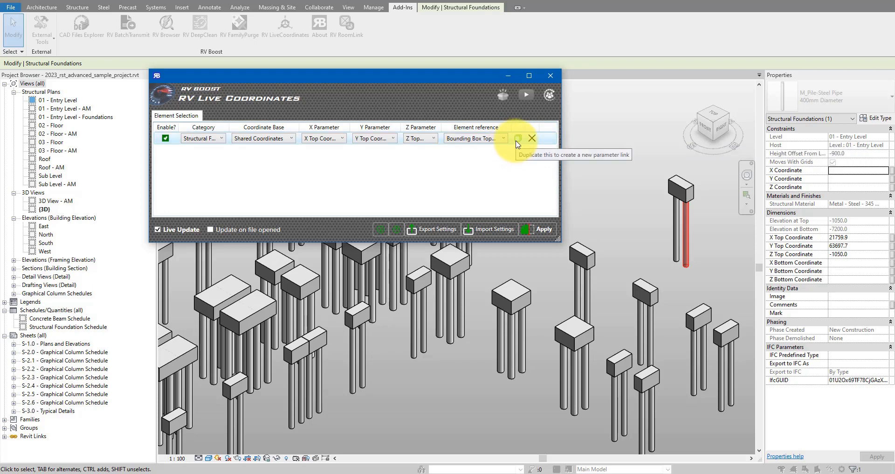
{"action": "left_click", "coordinate": [517, 138]}
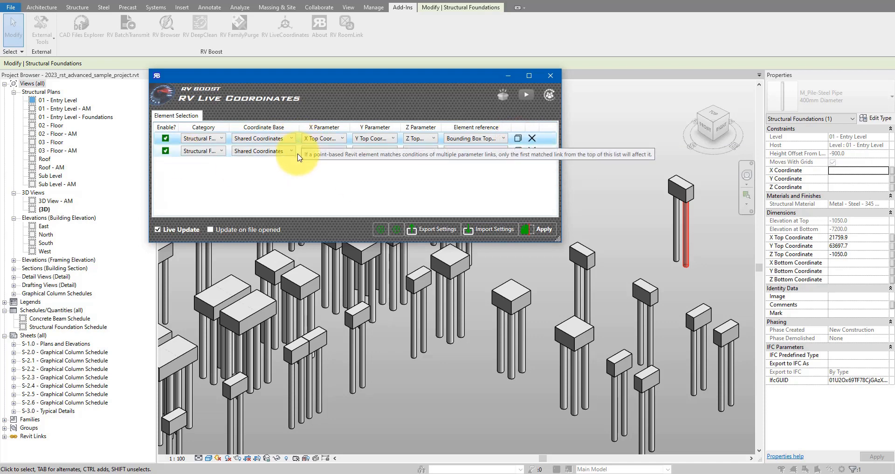
{"action": "mouse_move", "coordinate": [298, 190]}
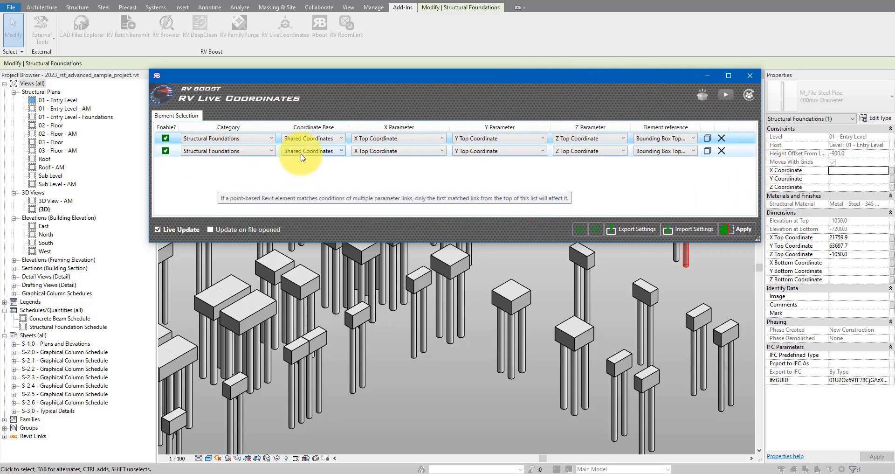
{"action": "mouse_move", "coordinate": [468, 158]}
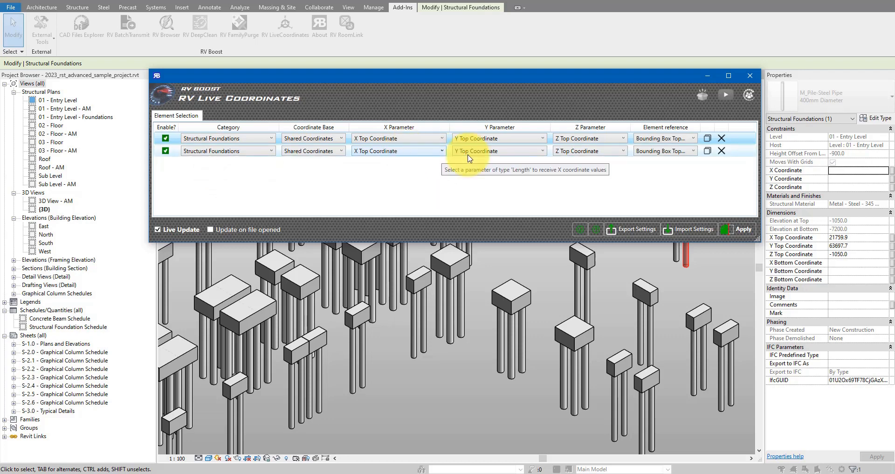
Step: Map the second link to X, Y, Z Bottom Coordinate with Bounding Box Bottom Center reference
{"action": "left_click", "coordinate": [396, 151]}
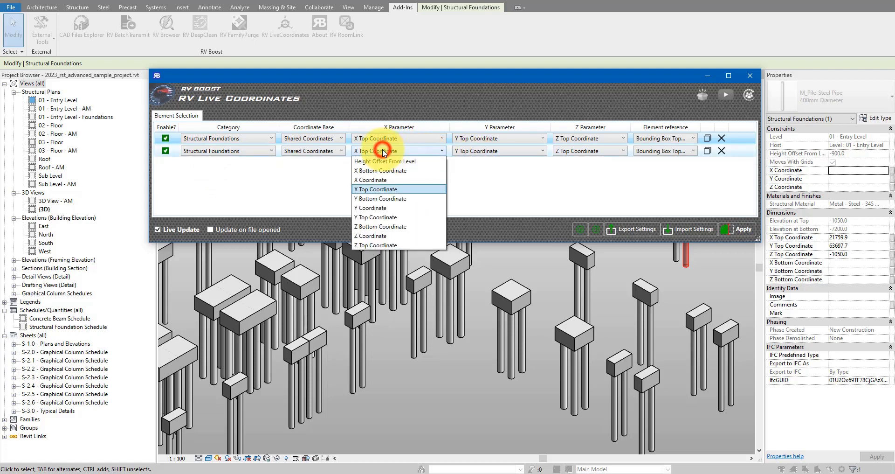
{"action": "left_click", "coordinate": [379, 169]}
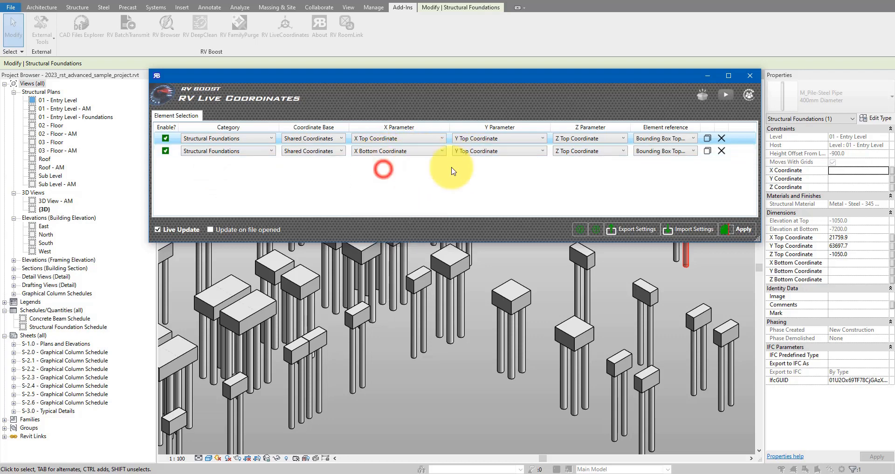
{"action": "left_click", "coordinate": [543, 151]}
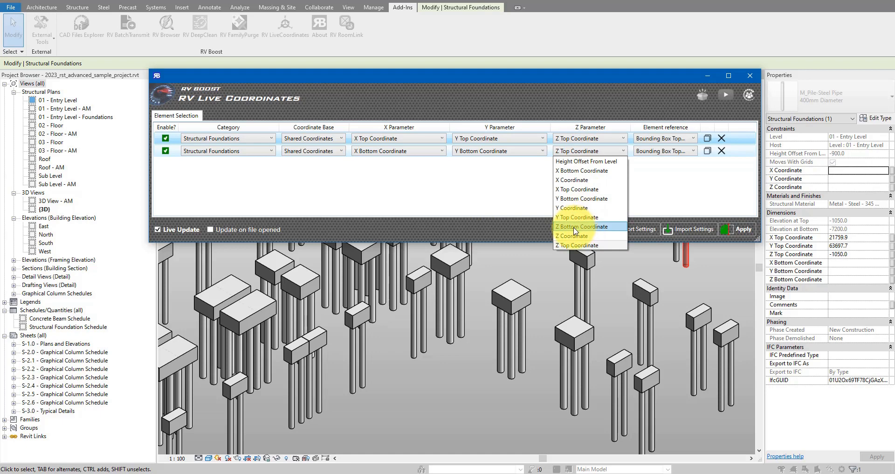
{"action": "left_click", "coordinate": [578, 226]}
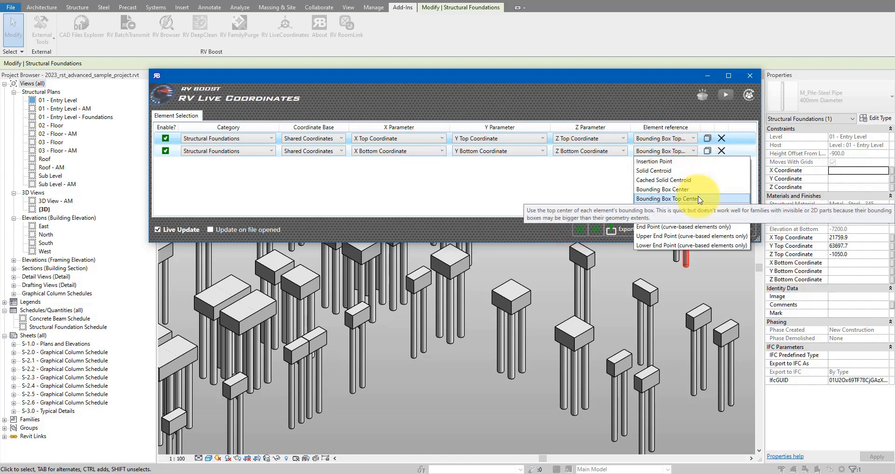
{"action": "mouse_move", "coordinate": [674, 207]}
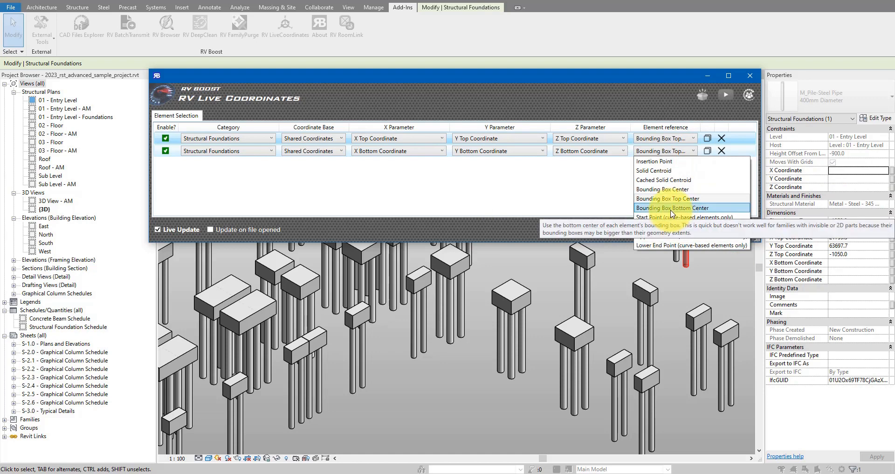
{"action": "left_click", "coordinate": [678, 207]}
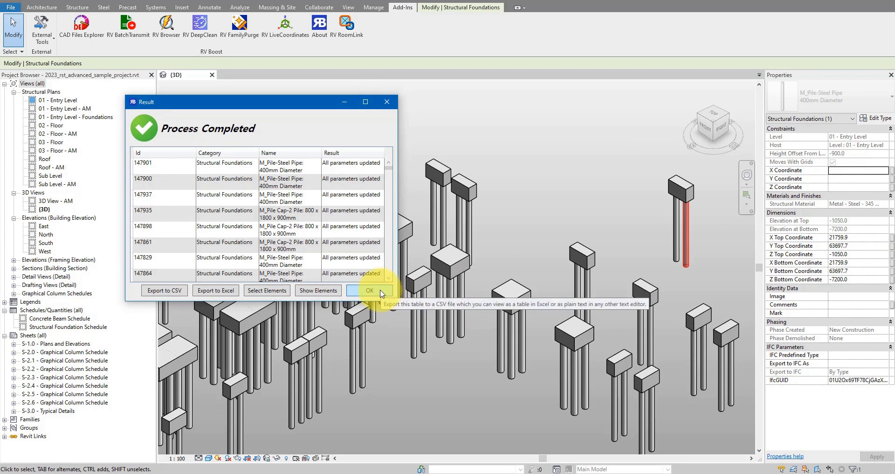
Step: Close the results report and move a Cap-4 pile to refresh its top and bottom coordinates
{"action": "left_click", "coordinate": [369, 290]}
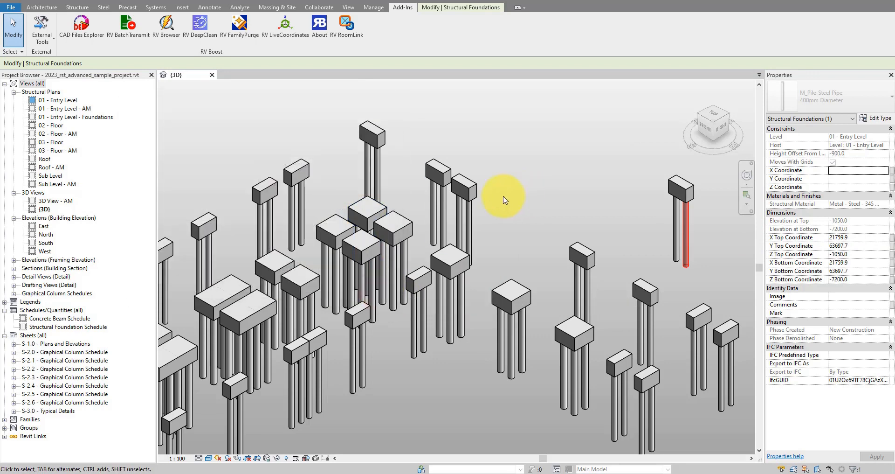
{"action": "left_click", "coordinate": [512, 296]}
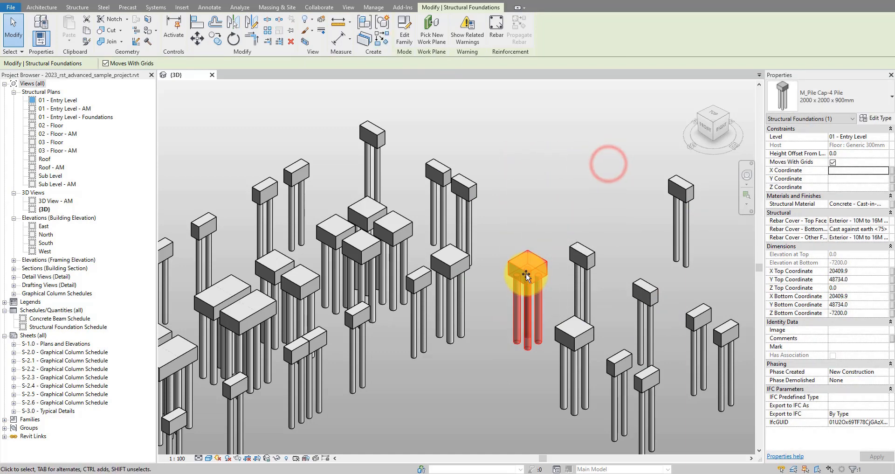
{"action": "left_click_drag", "start_coordinate": [525, 277], "coordinate": [471, 368]}
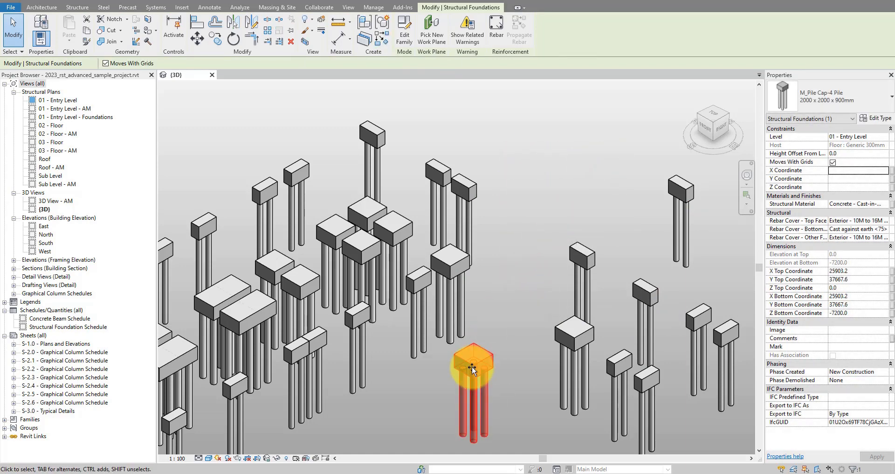
{"action": "left_click", "coordinate": [215, 38]}
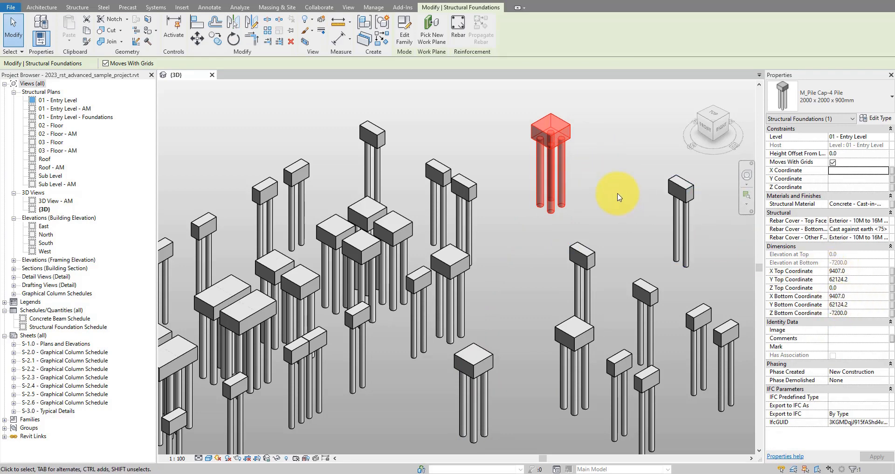
Step: Review the RV LiveCoordinates settings, then relocate the Cap-4 pile so its X/Y coordinates refresh
{"action": "left_click", "coordinate": [402, 6]}
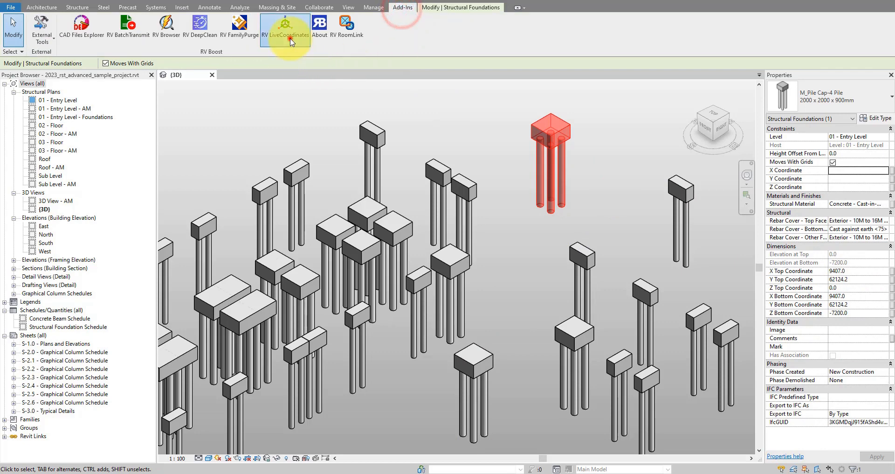
{"action": "left_click", "coordinate": [285, 27]}
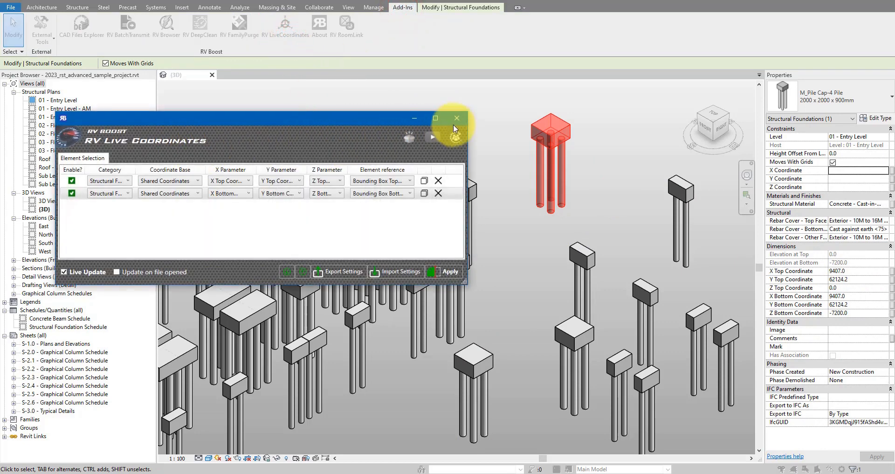
{"action": "left_click", "coordinate": [456, 119]}
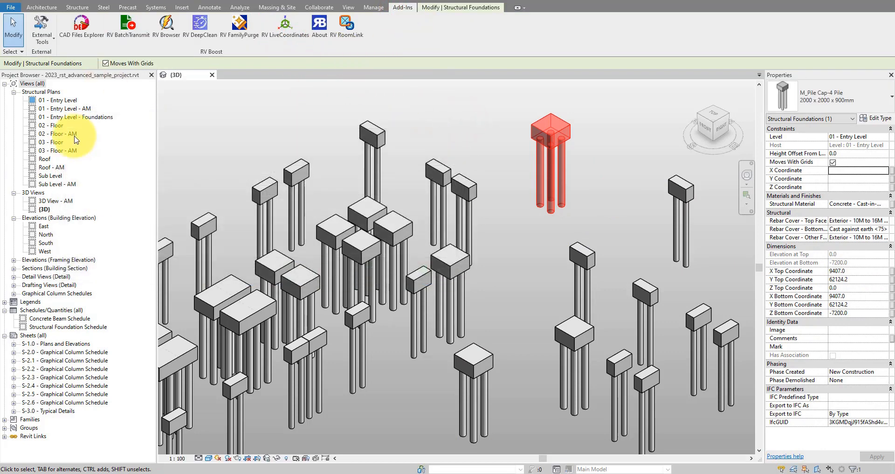
{"action": "mouse_move", "coordinate": [482, 164]}
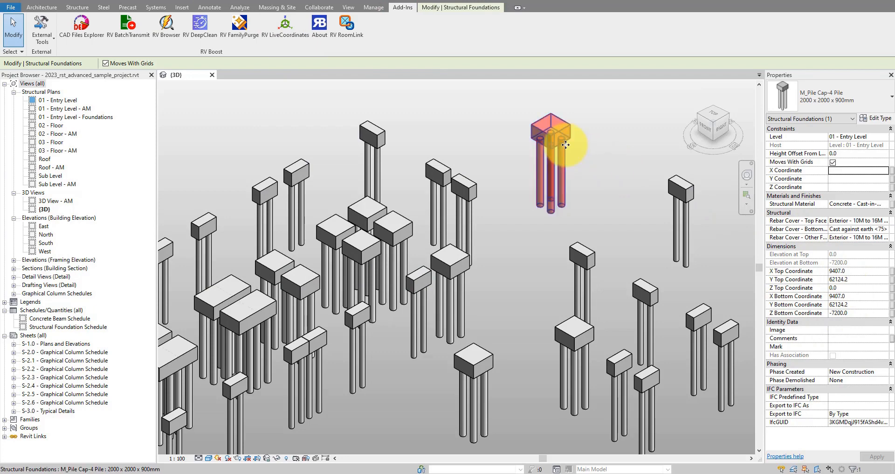
{"action": "left_click_drag", "start_coordinate": [562, 144], "coordinate": [519, 204]}
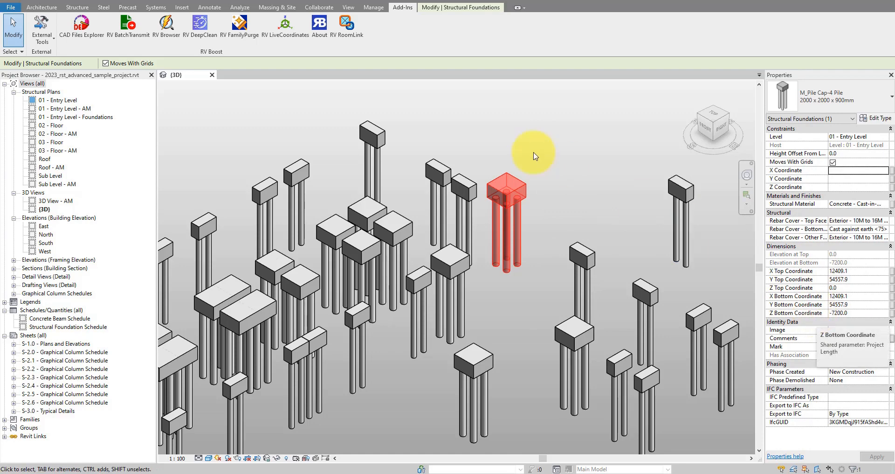
{"action": "left_click", "coordinate": [348, 6]}
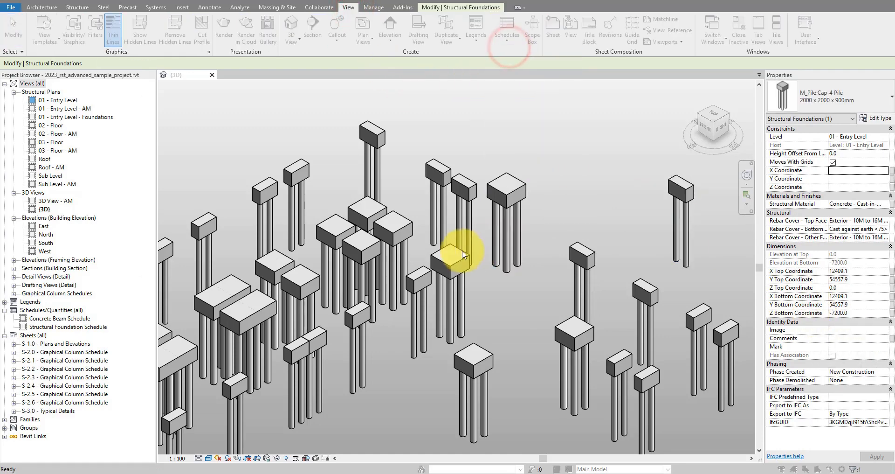
Step: Create a Structural Foundation schedule with Family and Type plus the six coordinate fields, sorted by Family and Type
{"action": "left_click", "coordinate": [507, 29]}
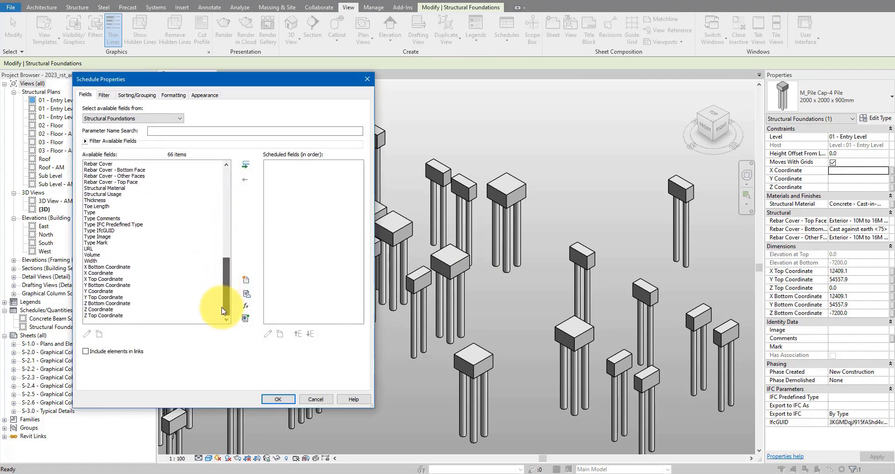
{"action": "mouse_move", "coordinate": [132, 267]}
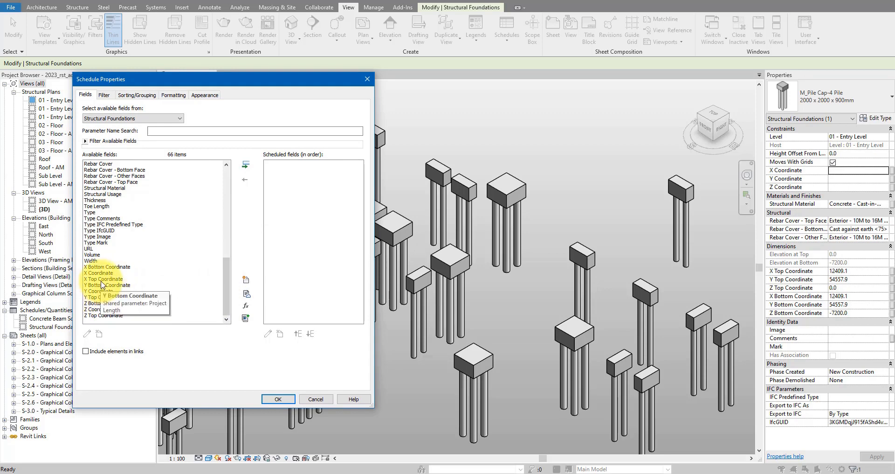
{"action": "left_click", "coordinate": [245, 164]}
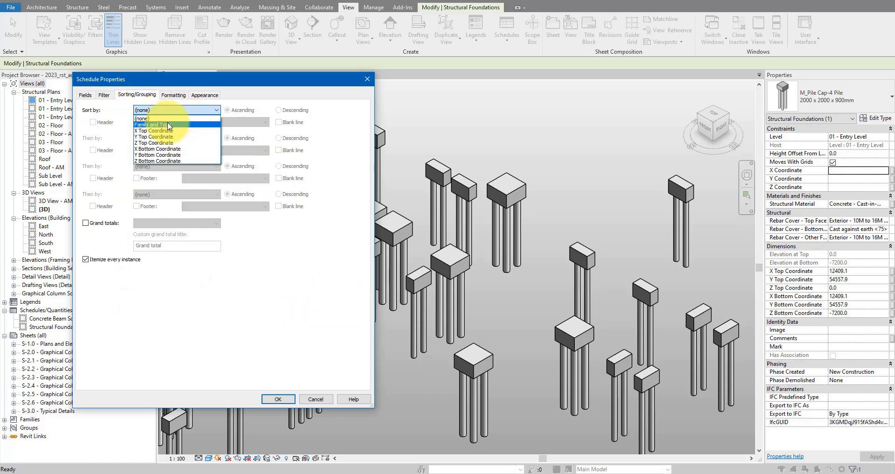
{"action": "left_click", "coordinate": [159, 124]}
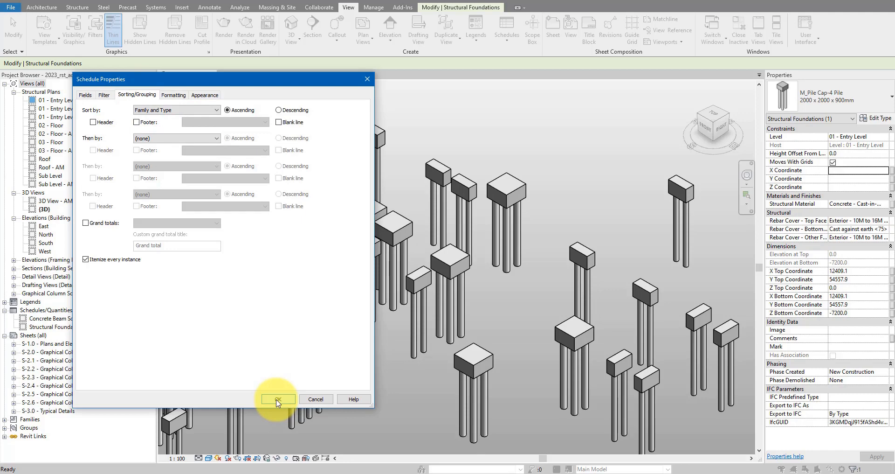
{"action": "left_click", "coordinate": [278, 399]}
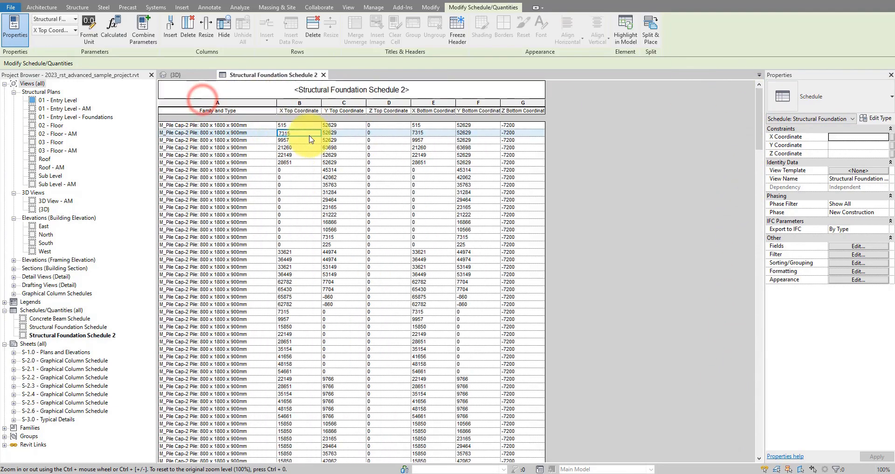
Step: Tile the 3D view beside the schedule and move a Cap-2 pile, its row updating to -3387, 52542
{"action": "left_click", "coordinate": [217, 124]}
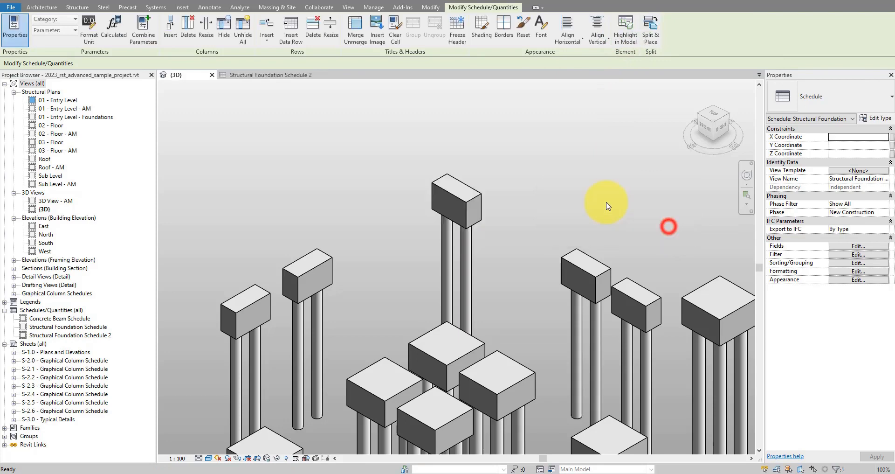
{"action": "left_click", "coordinate": [517, 125]}
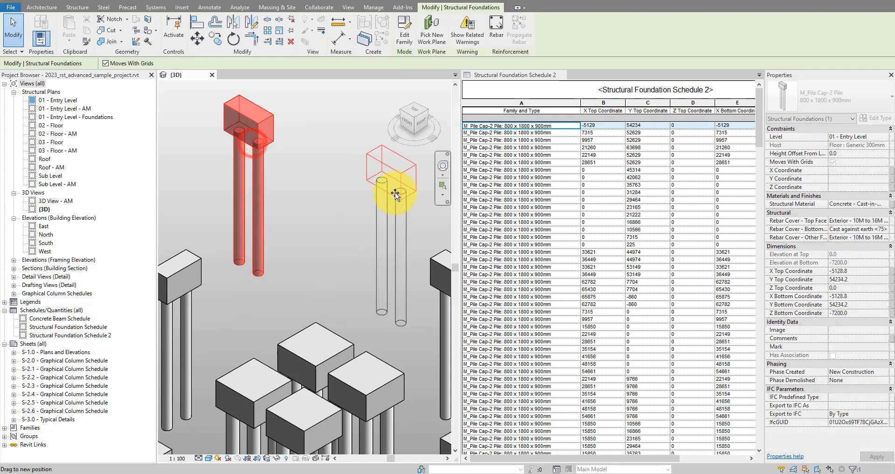
{"action": "left_click_drag", "start_coordinate": [395, 197], "coordinate": [277, 286]}
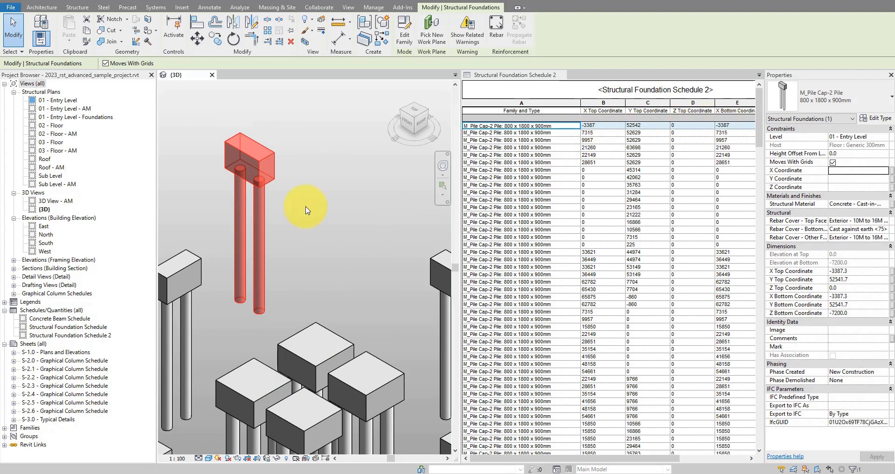
{"action": "mouse_move", "coordinate": [295, 210]}
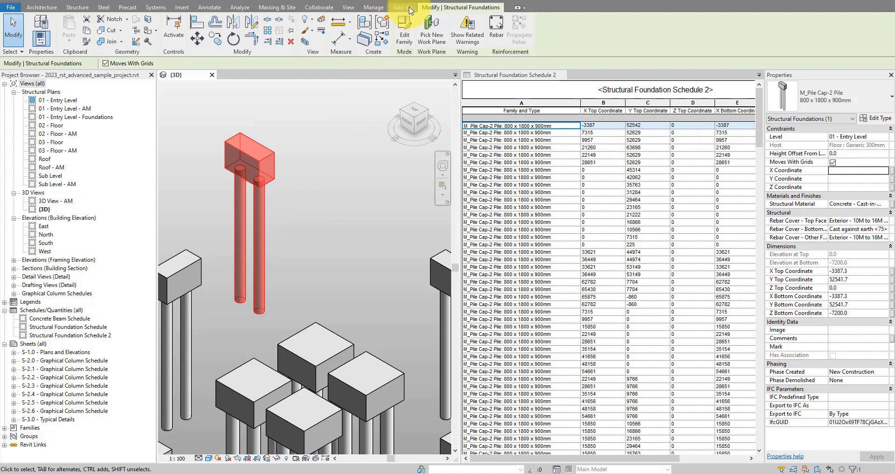
{"action": "left_click", "coordinate": [403, 7]}
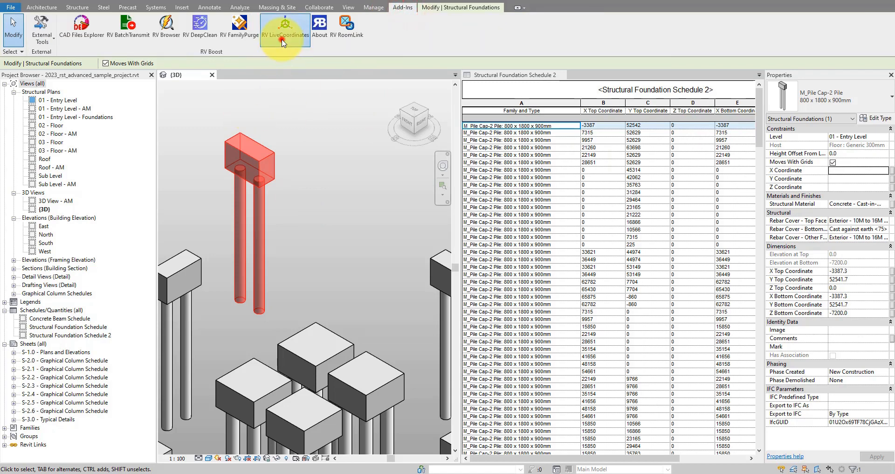
Step: Set both LiveCoordinates rules to Project Base Point & Project North and apply, recalculating the schedule
{"action": "left_click", "coordinate": [285, 26]}
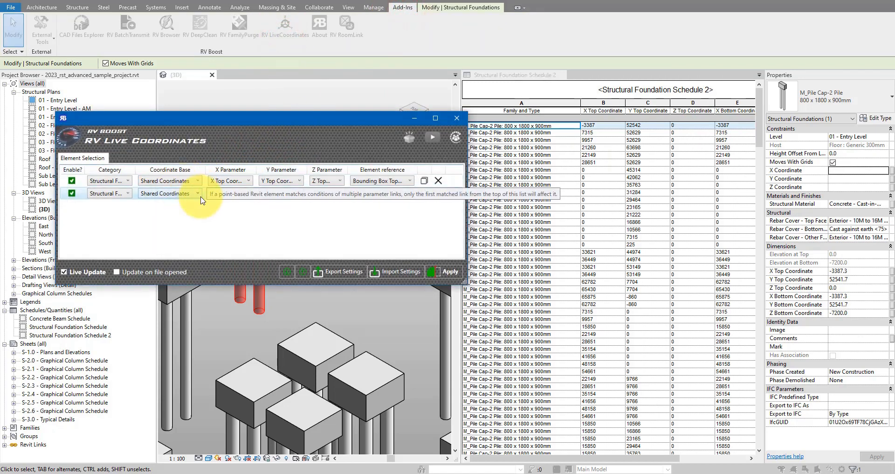
{"action": "mouse_move", "coordinate": [203, 215]}
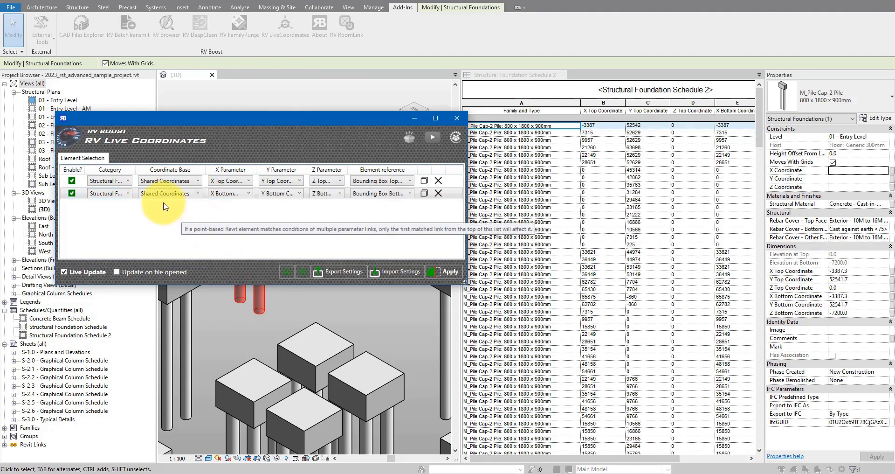
{"action": "left_click", "coordinate": [169, 193]}
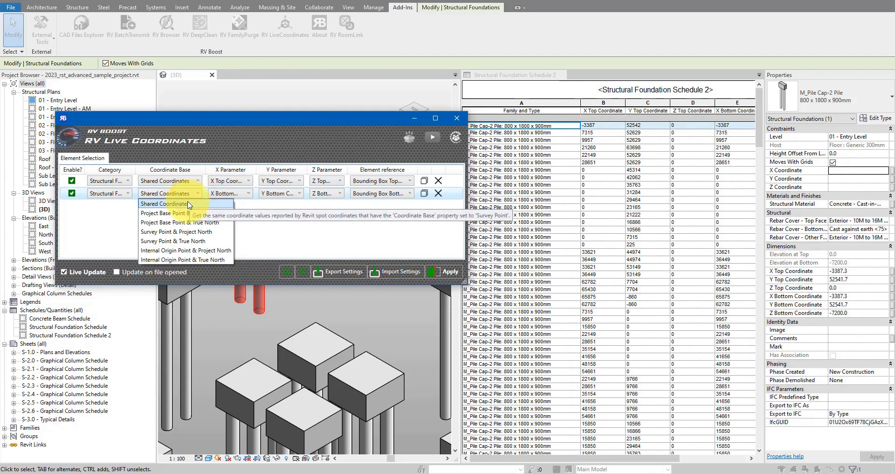
{"action": "mouse_move", "coordinate": [185, 212]}
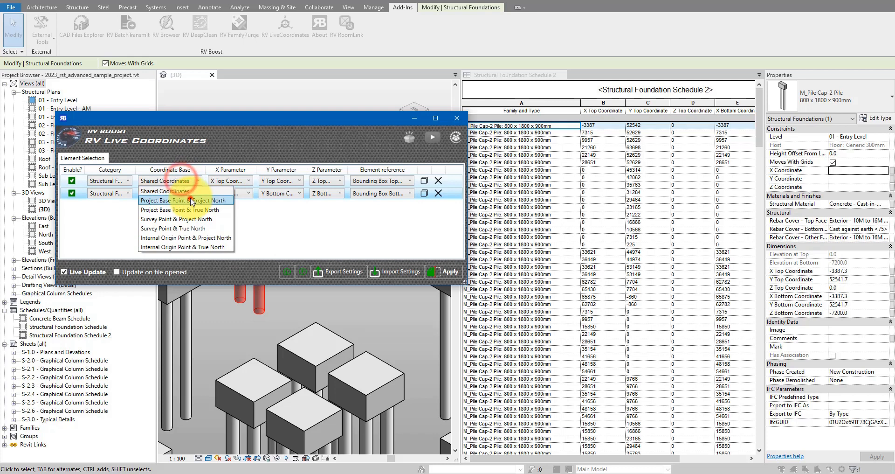
{"action": "left_click", "coordinate": [184, 200]}
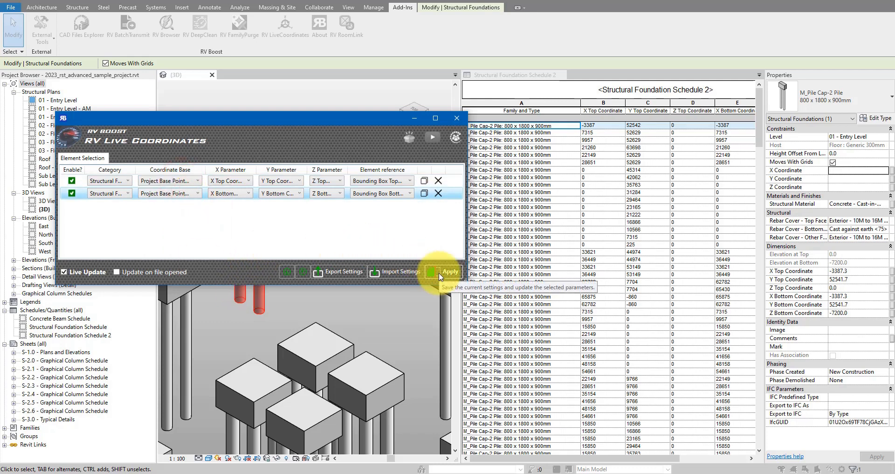
{"action": "left_click", "coordinate": [450, 272]}
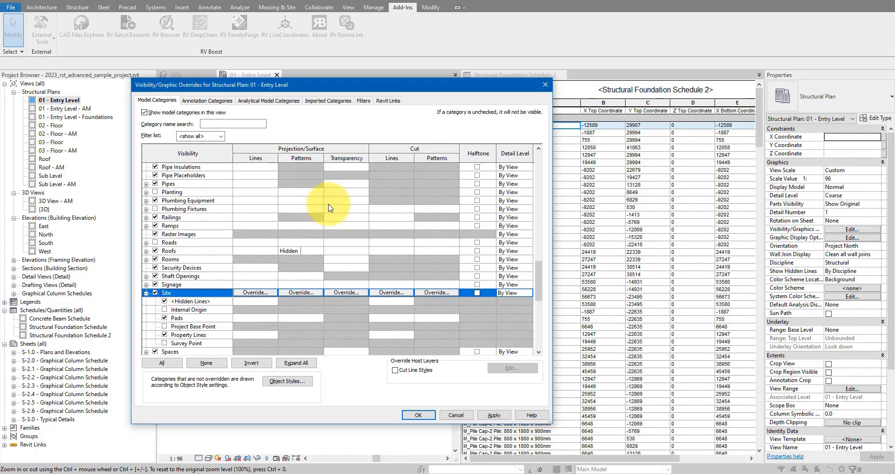
Step: Make the Project Base Point visible under Site in Visibility/Graphics and select it
{"action": "left_click", "coordinate": [192, 325]}
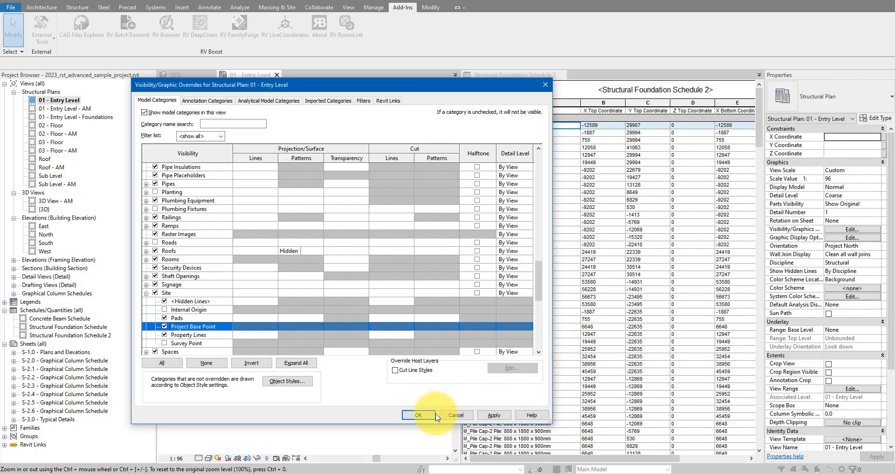
{"action": "left_click", "coordinate": [417, 414]}
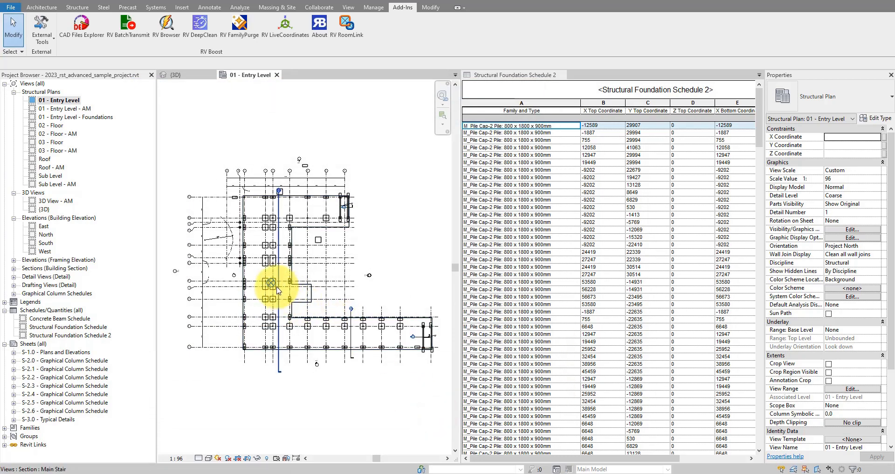
{"action": "left_click", "coordinate": [270, 284]}
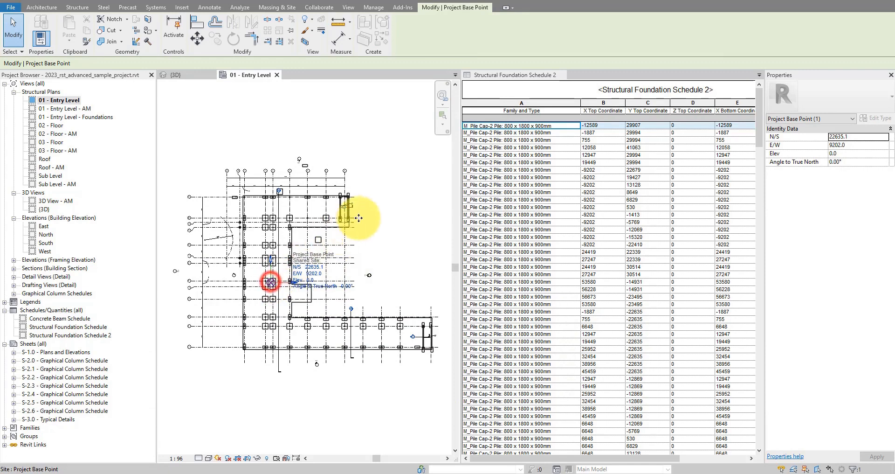
Step: Drag the project base point to N/S 77987.5, E/W 15752.6, updating the pile schedule coordinates
{"action": "left_click_drag", "start_coordinate": [269, 282], "coordinate": [379, 208]}
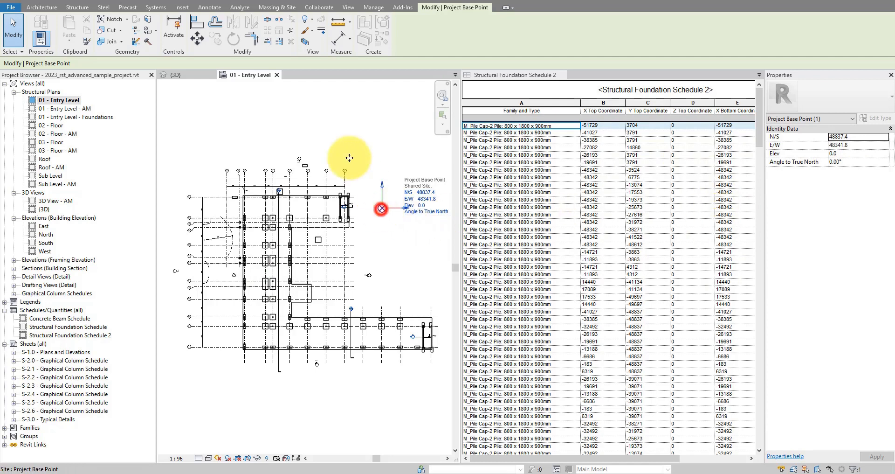
{"action": "left_click_drag", "start_coordinate": [381, 208], "coordinate": [290, 126]}
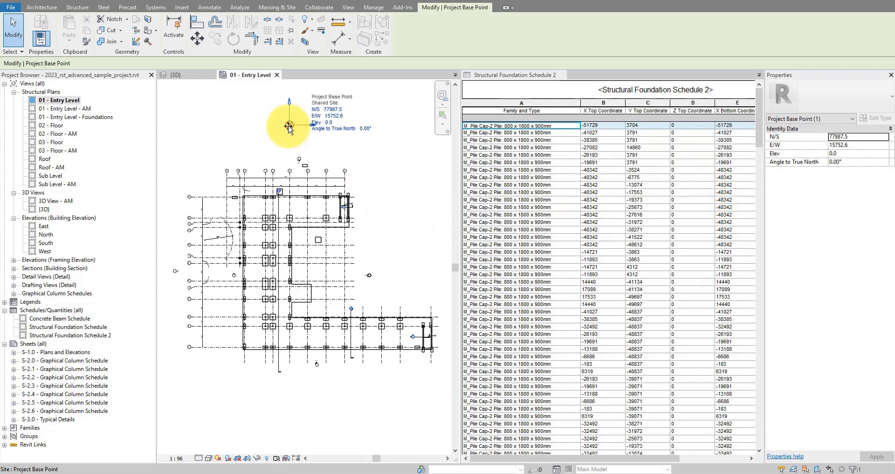
{"action": "left_click", "coordinate": [288, 124]}
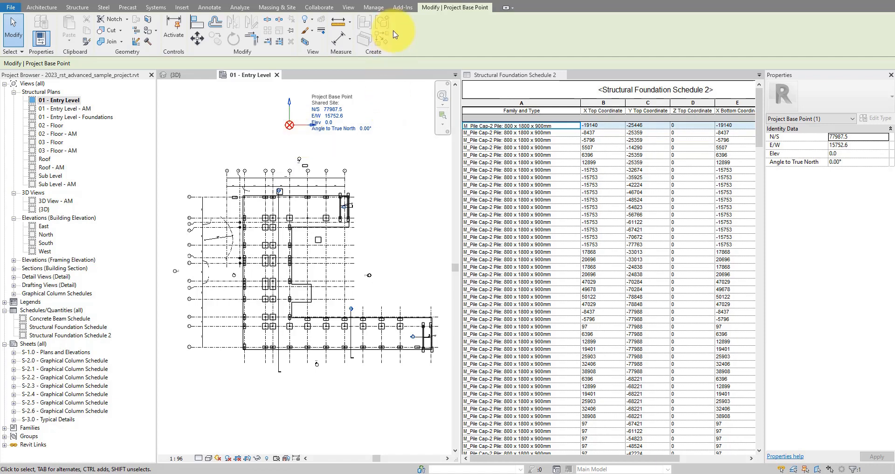
{"action": "left_click", "coordinate": [403, 8]}
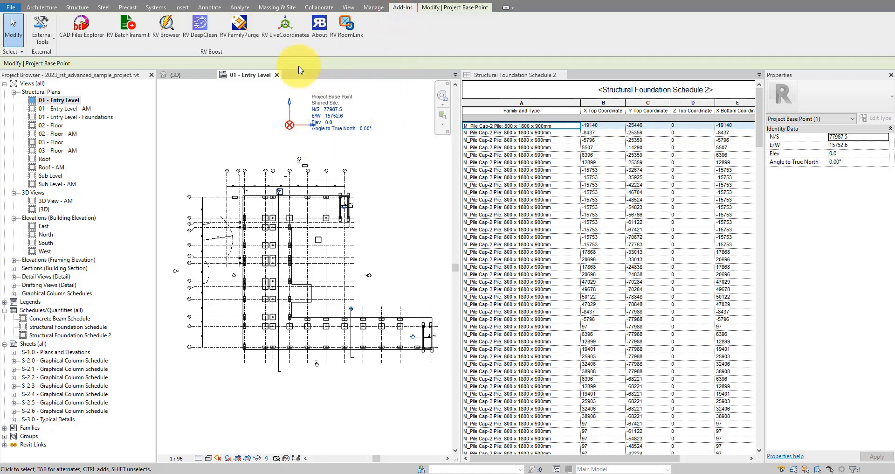
Step: Reopen RV LiveCoordinates to confirm both rules use the Project Base Point
{"action": "left_click", "coordinate": [286, 25]}
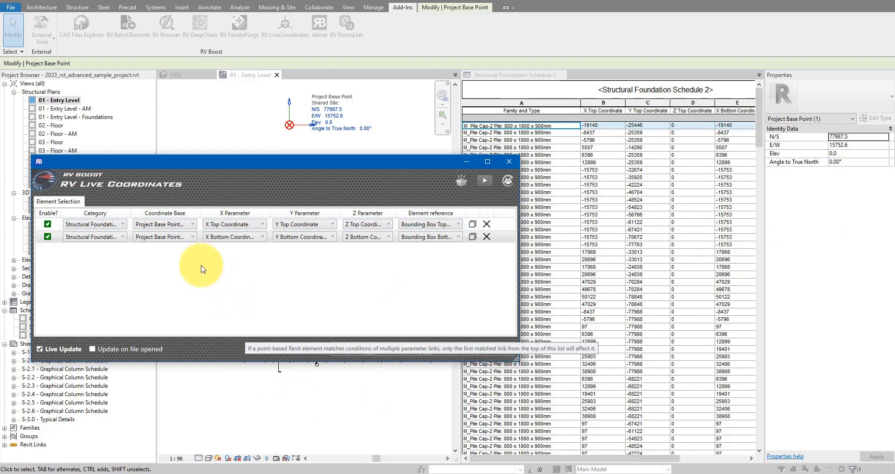
{"action": "mouse_move", "coordinate": [295, 401]}
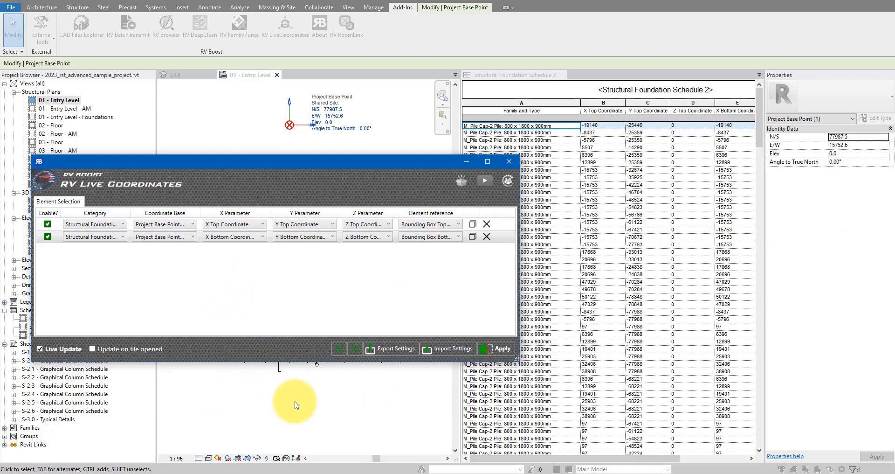